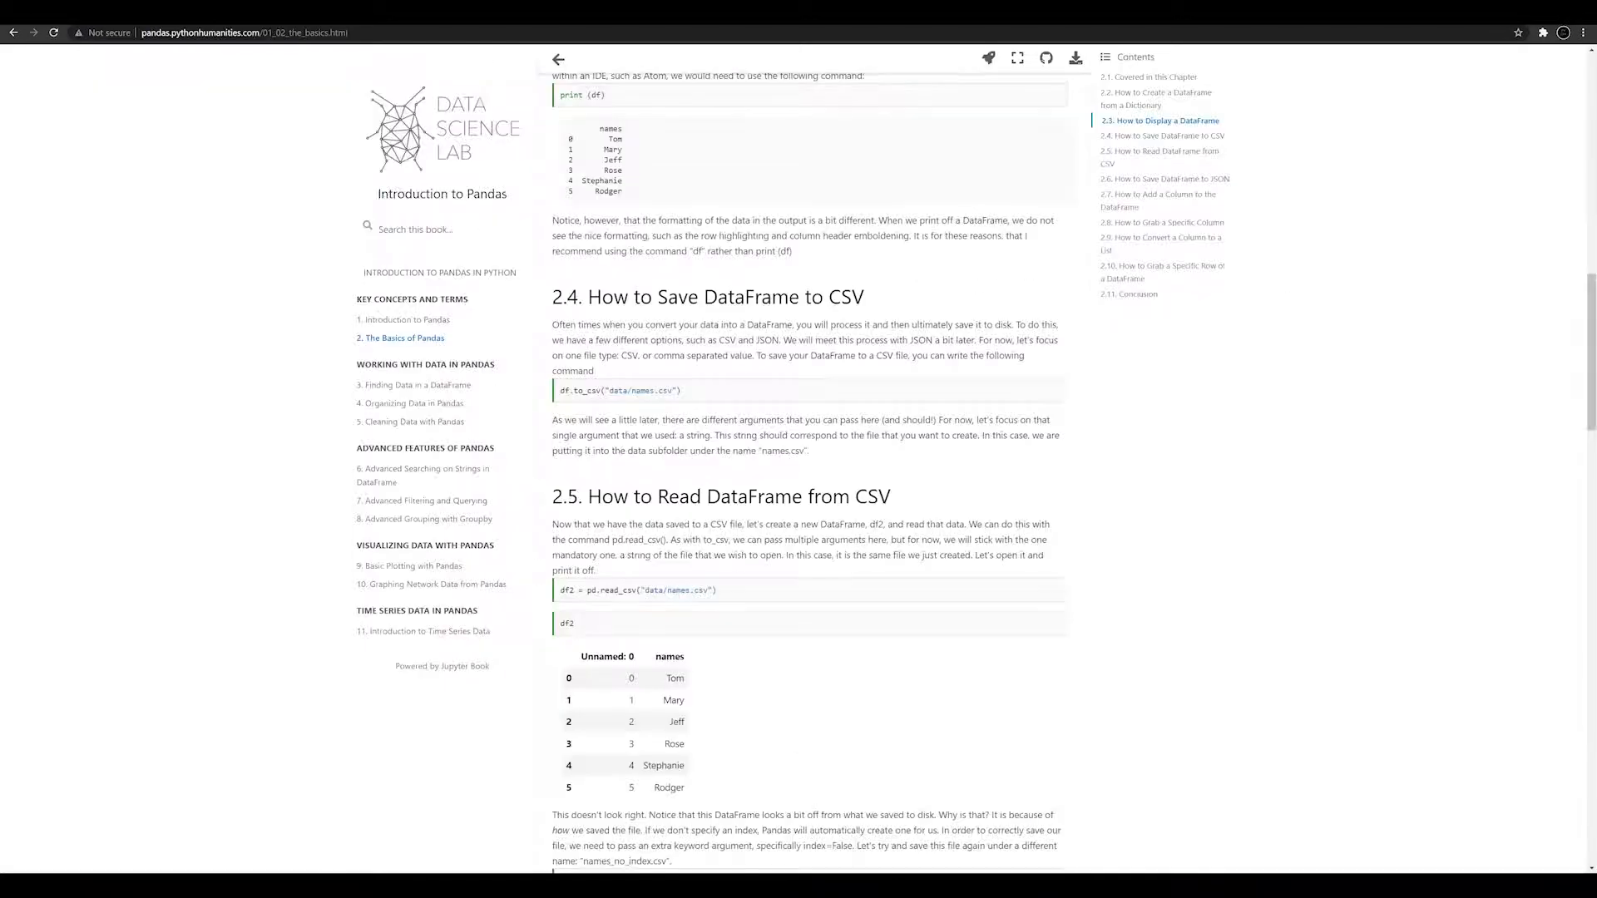
{"action": "mouse_move", "coordinate": [327, 375]}
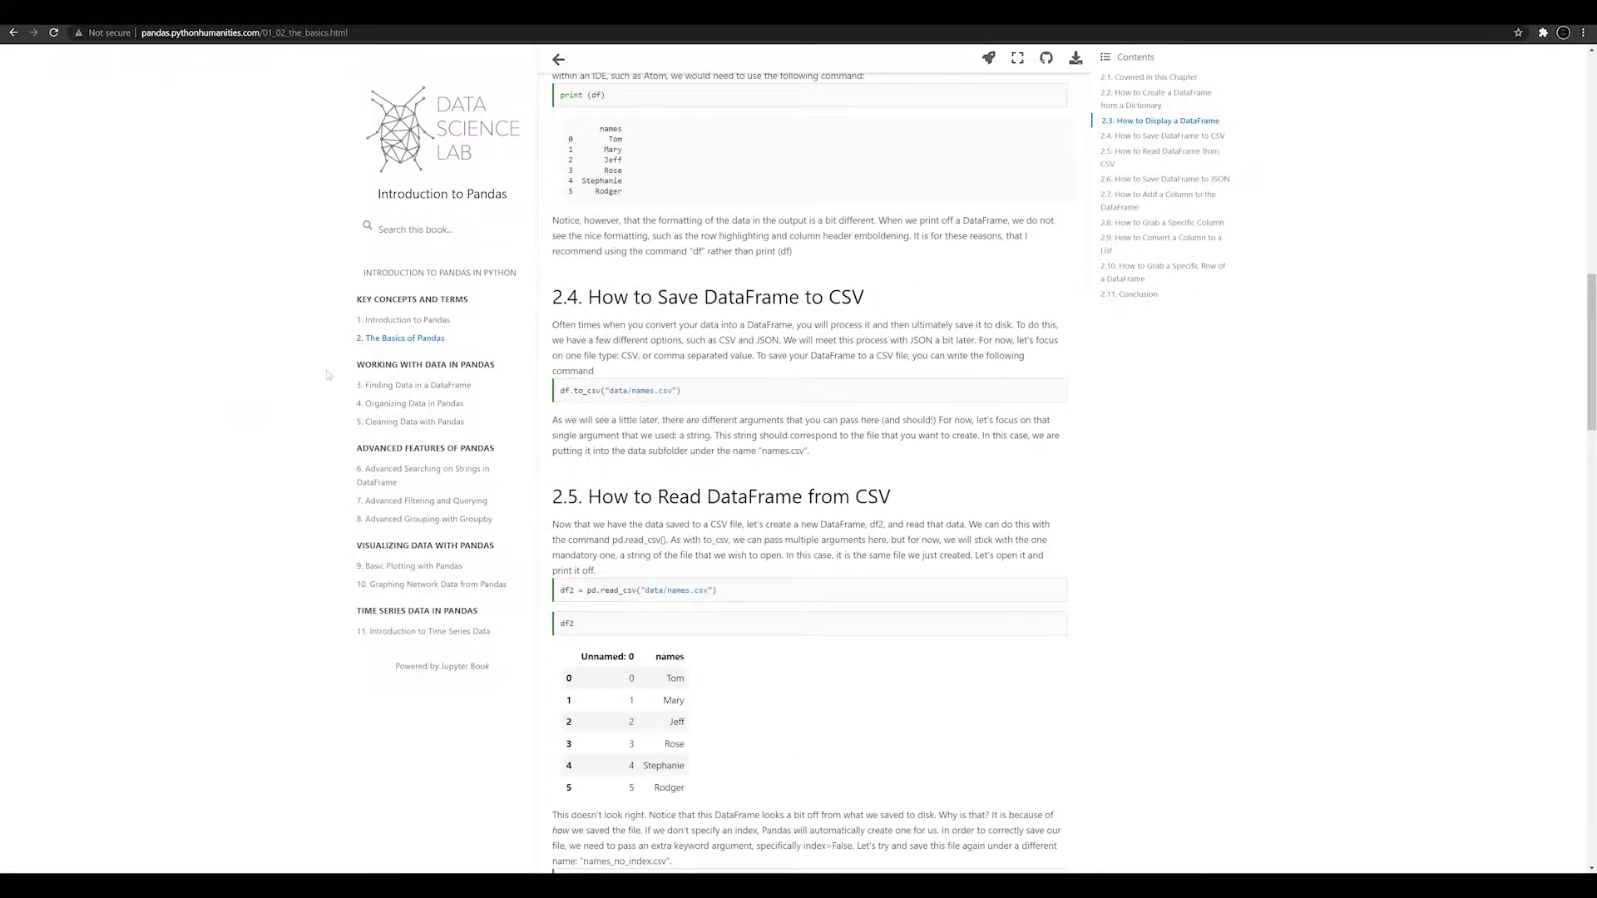
Return to the '1. Introduction to Pandas' chapter from the sidebar table of contents.
{"action": "left_click", "coordinate": [407, 320]}
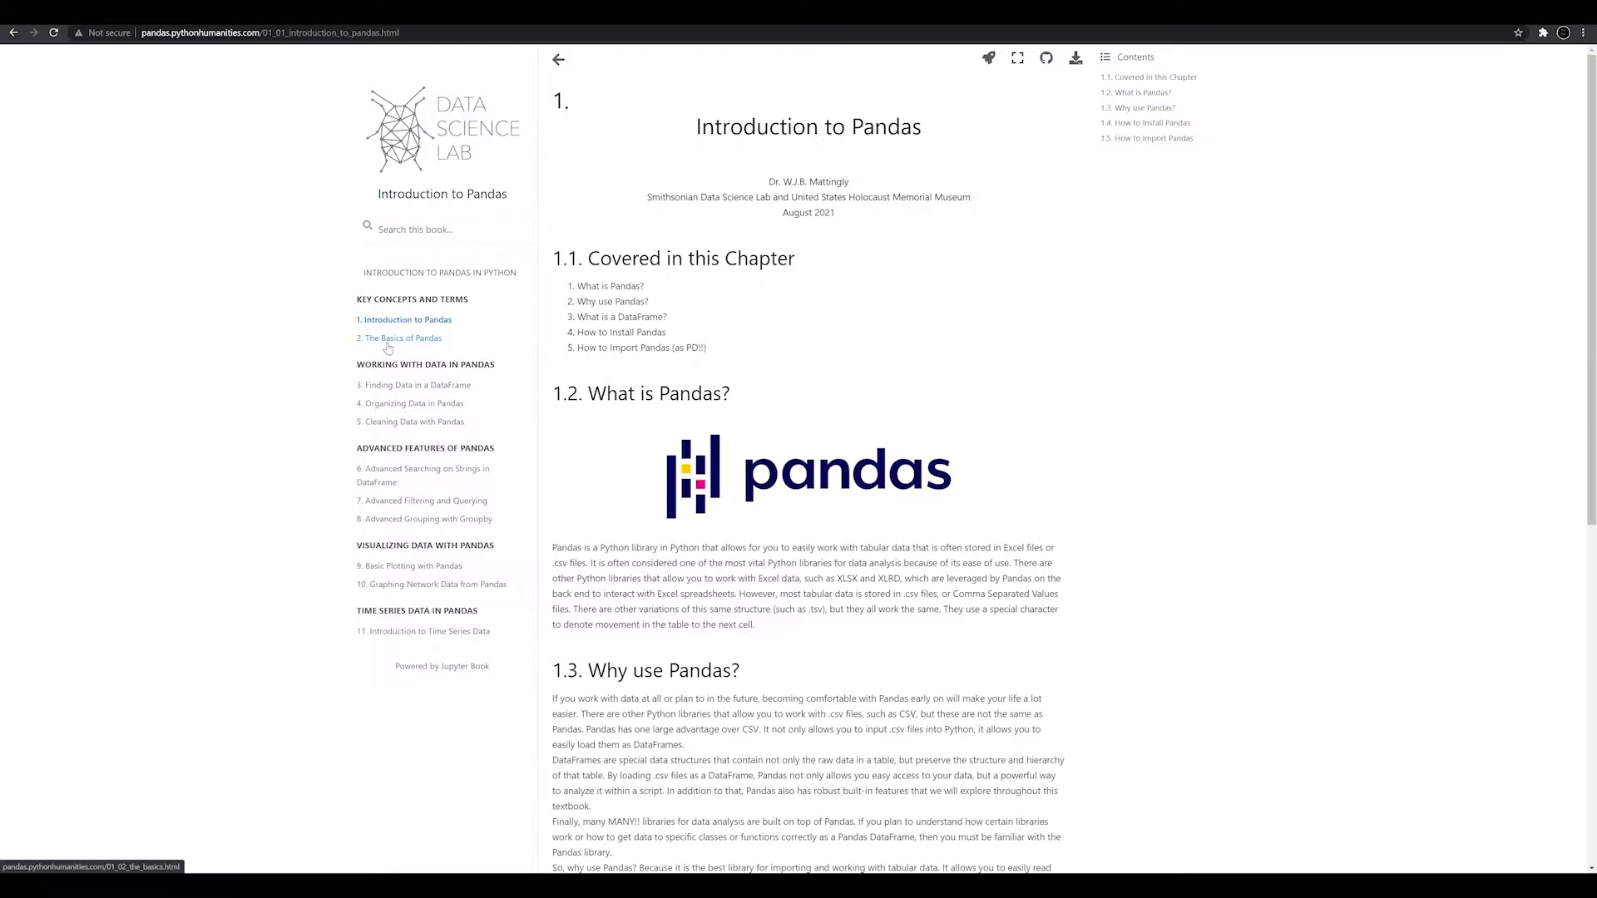
{"action": "mouse_move", "coordinate": [416, 385]}
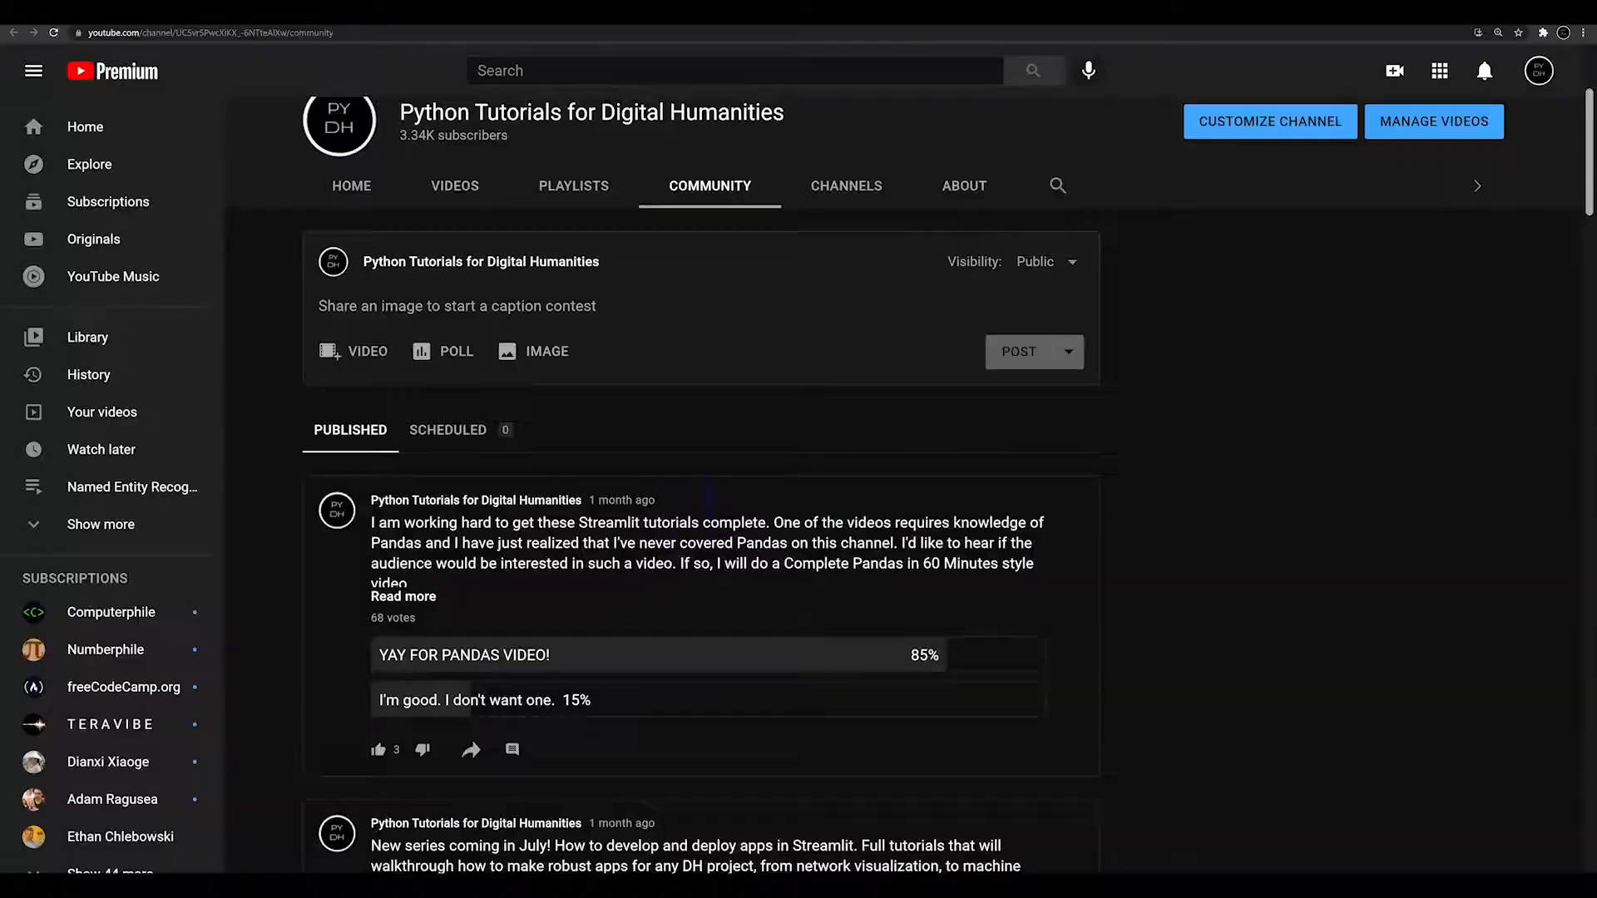
{"action": "mouse_move", "coordinate": [825, 594]}
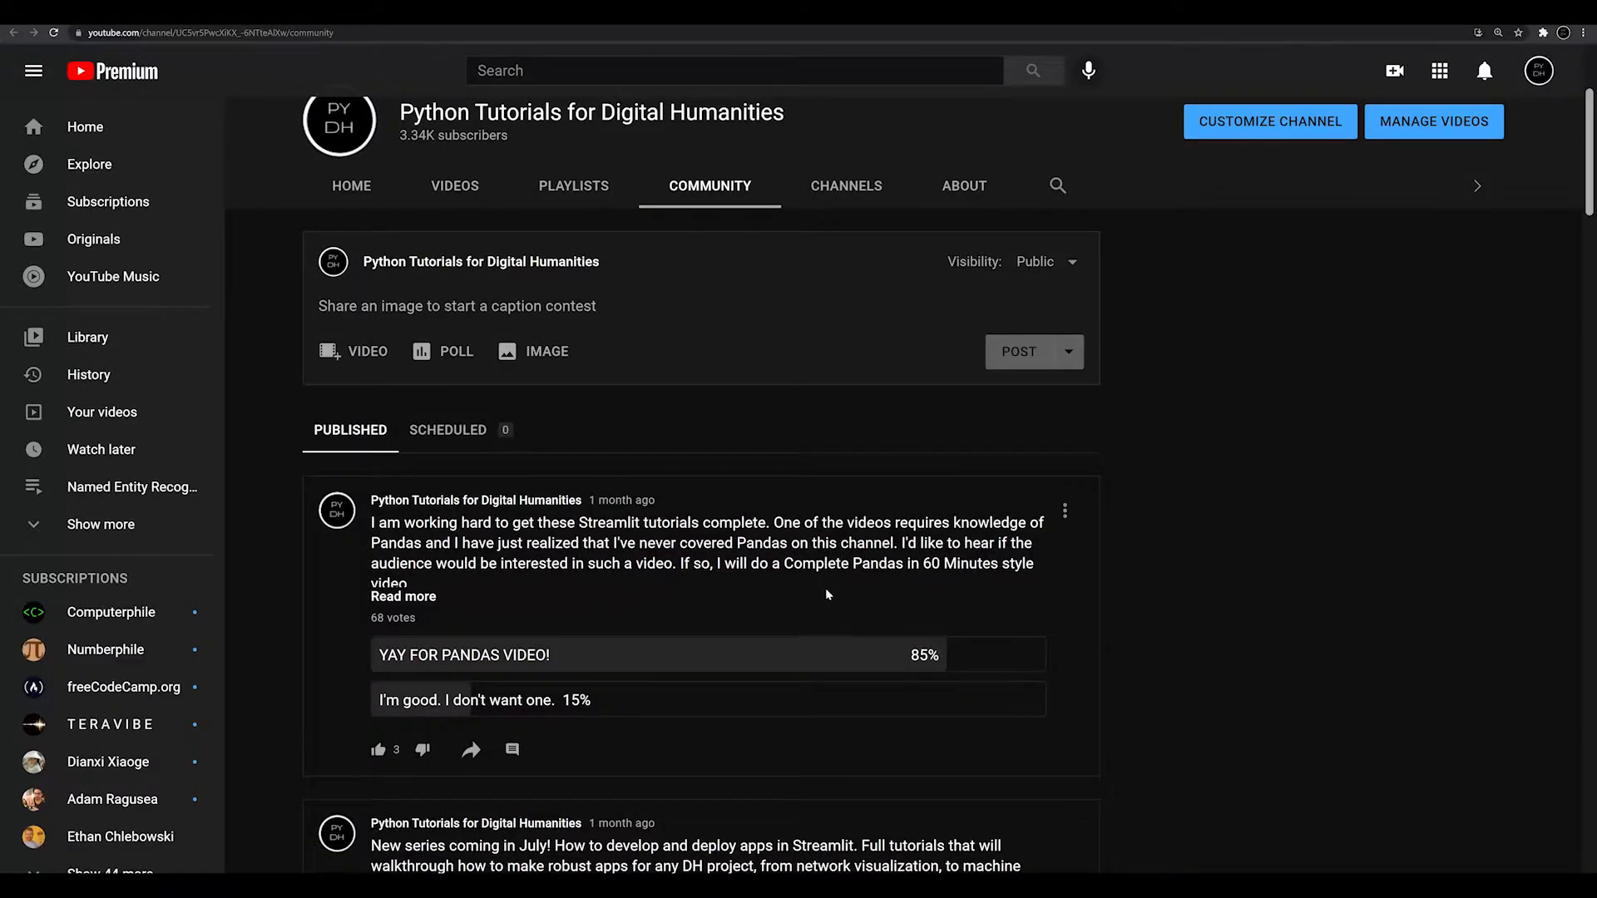
{"action": "mouse_move", "coordinate": [920, 644]}
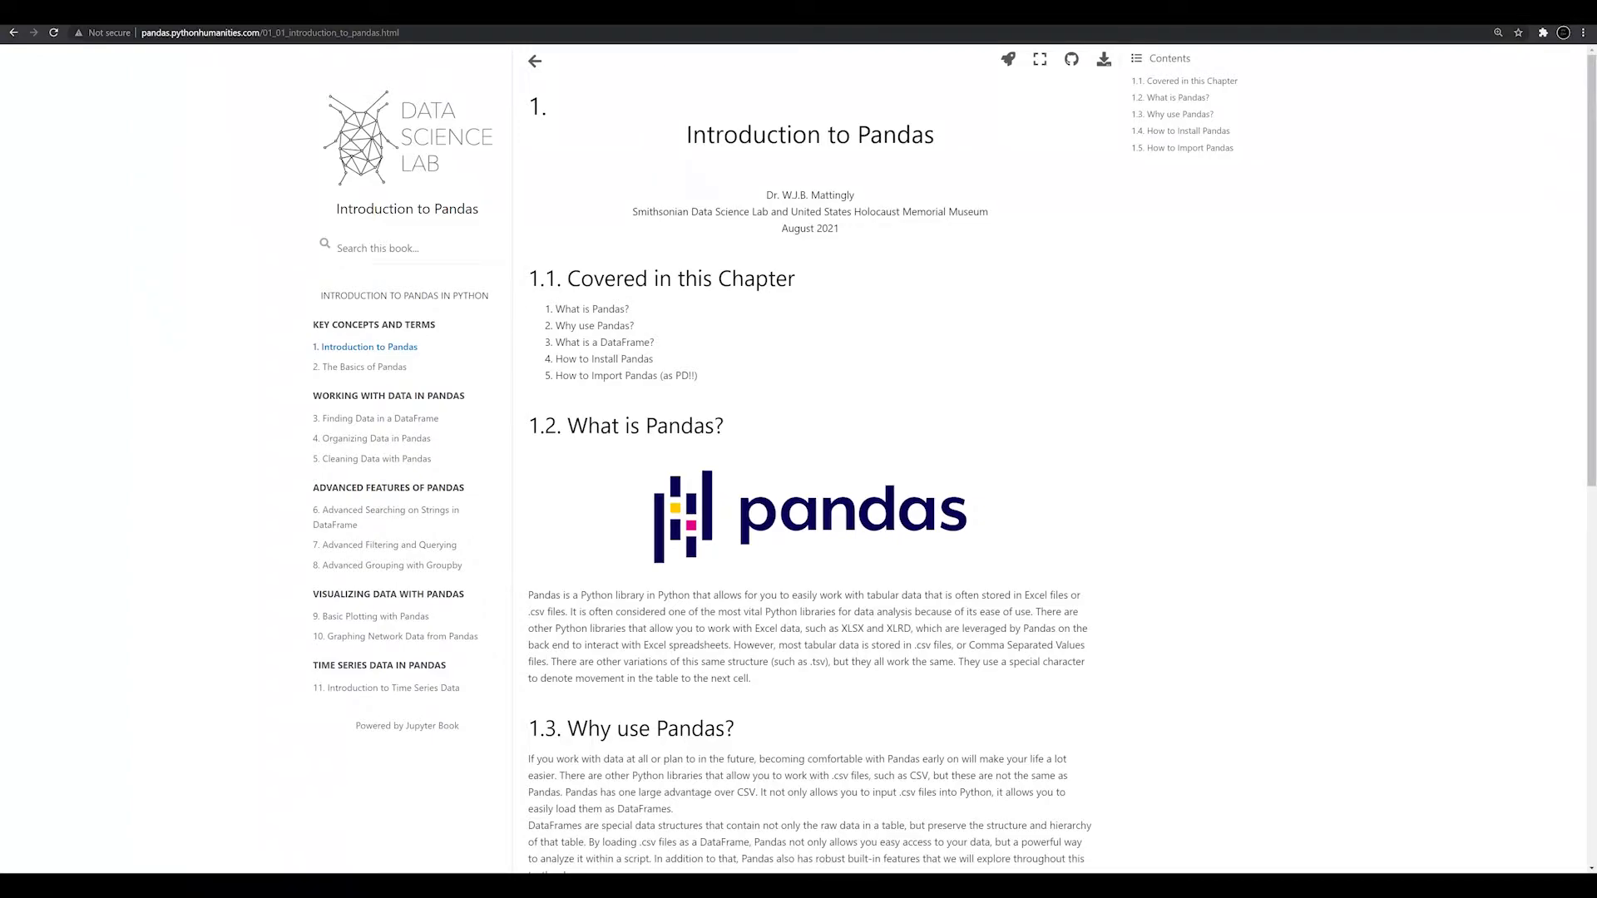
{"action": "mouse_move", "coordinate": [300, 76]}
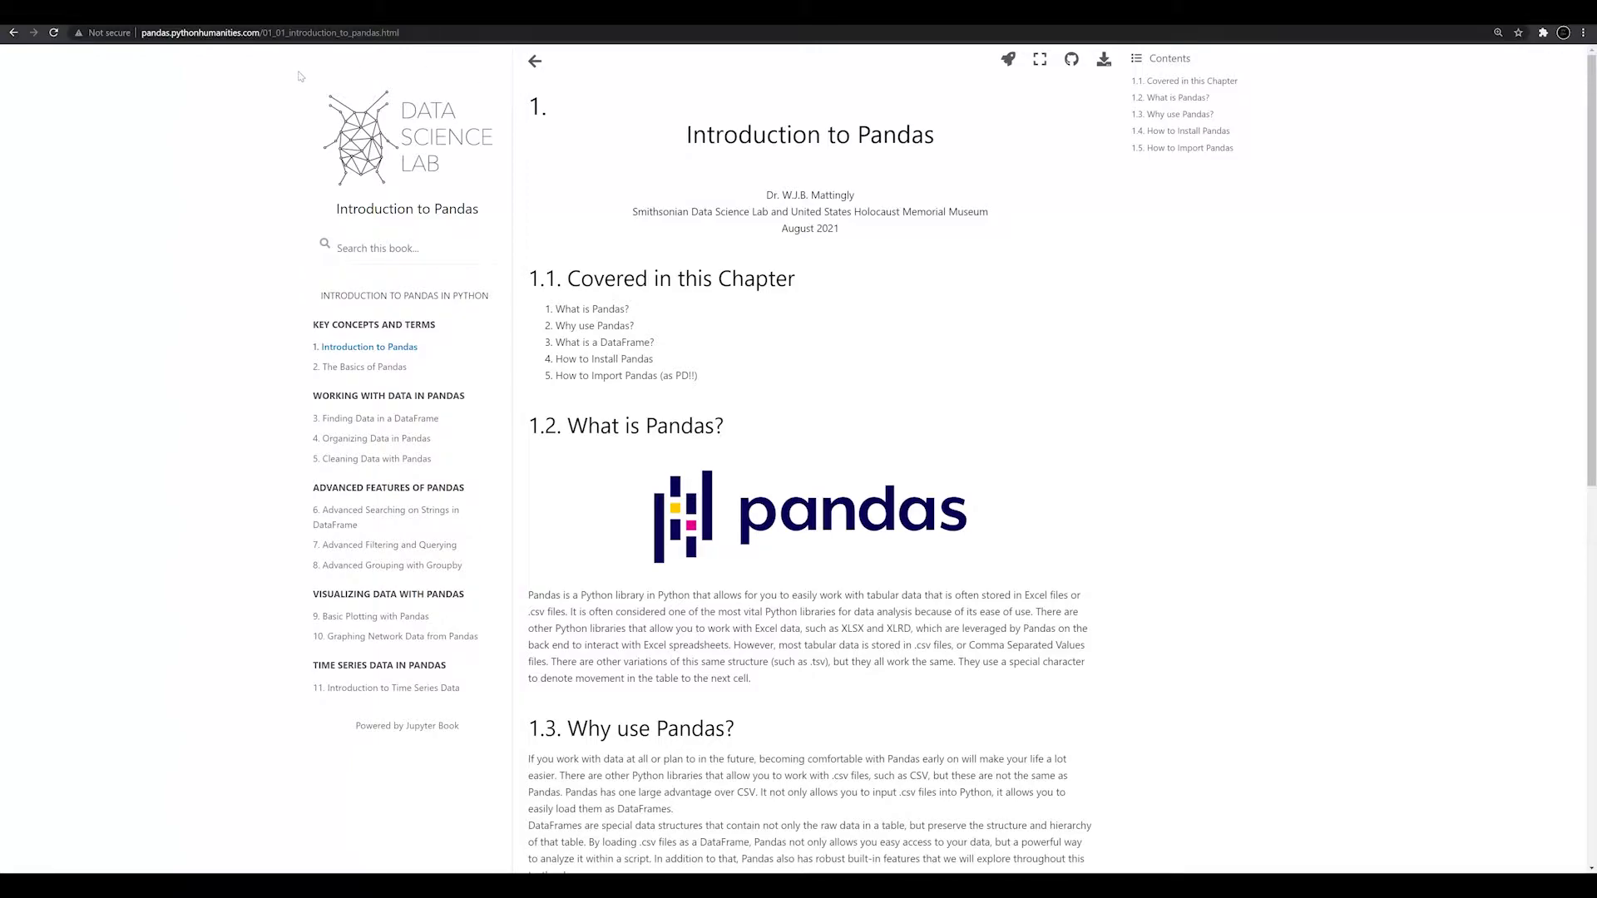
{"action": "mouse_move", "coordinate": [165, 104]}
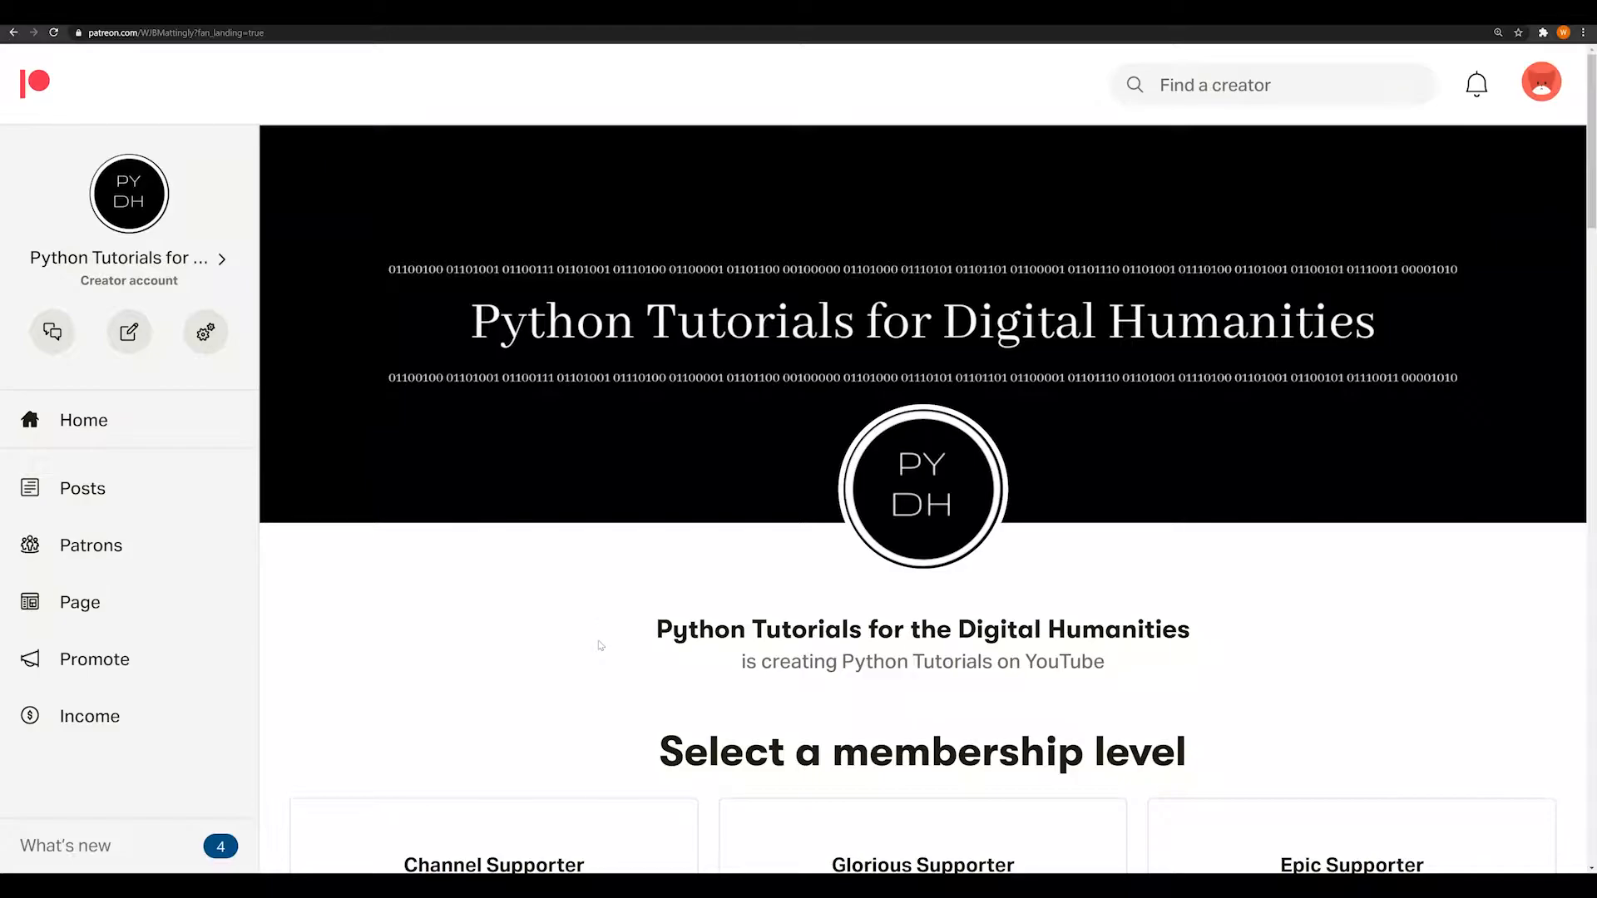
Scroll the Patreon page down to the $2, $5 and $10 membership tier cards.
{"action": "scroll", "scroll_direction": "down", "scroll_amount": 3}
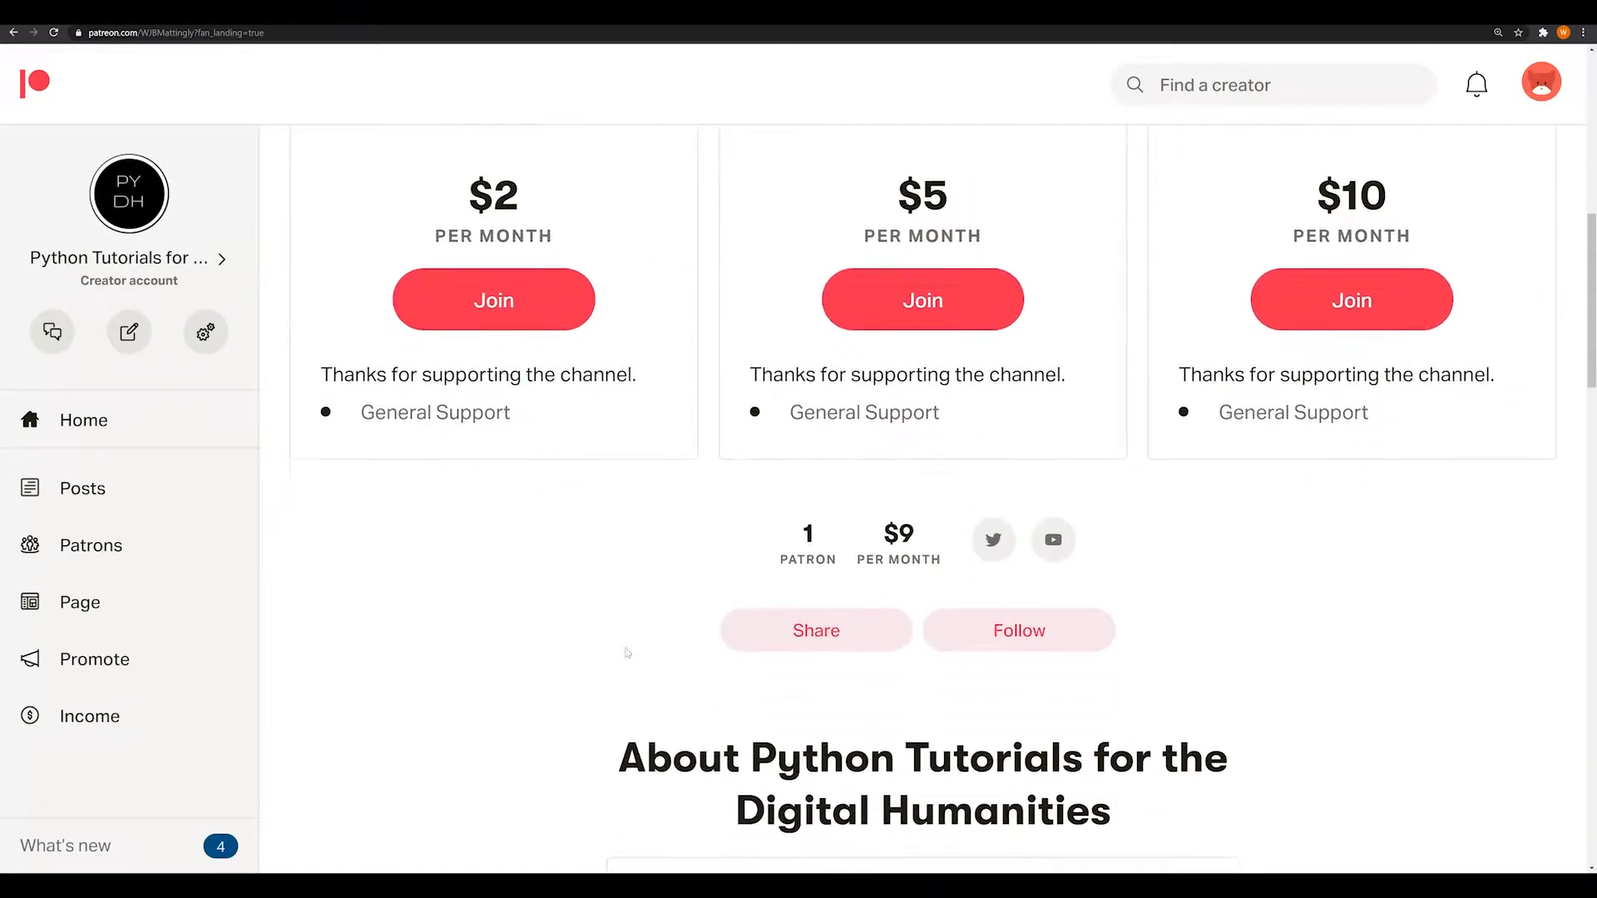
{"action": "scroll", "scroll_direction": "down", "scroll_amount": 3}
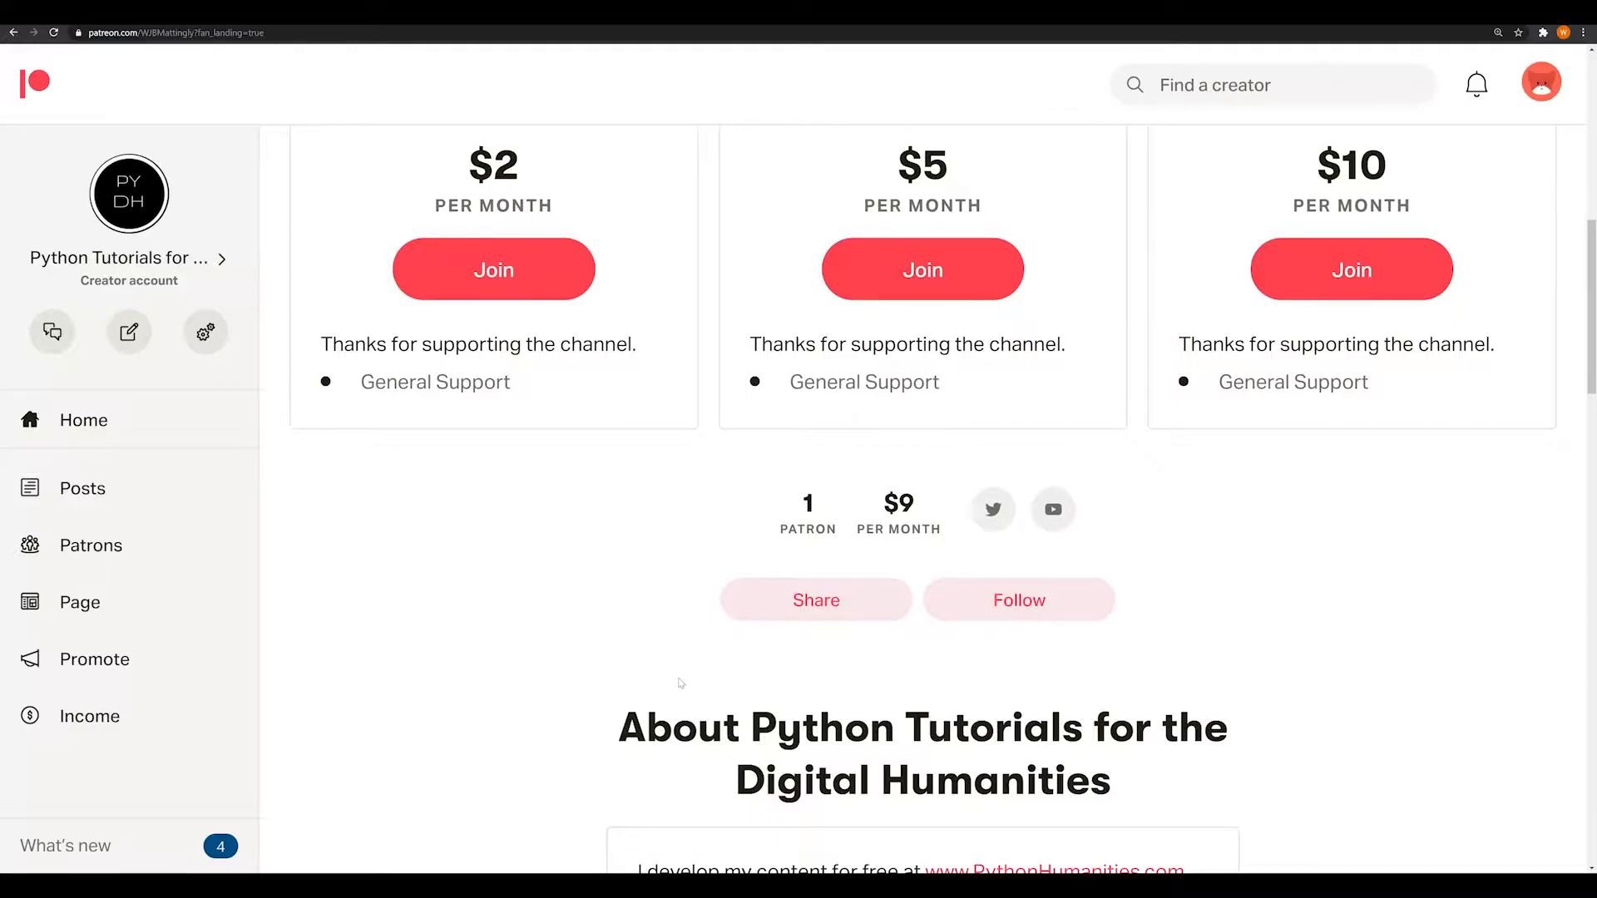
{"action": "mouse_move", "coordinate": [622, 662]}
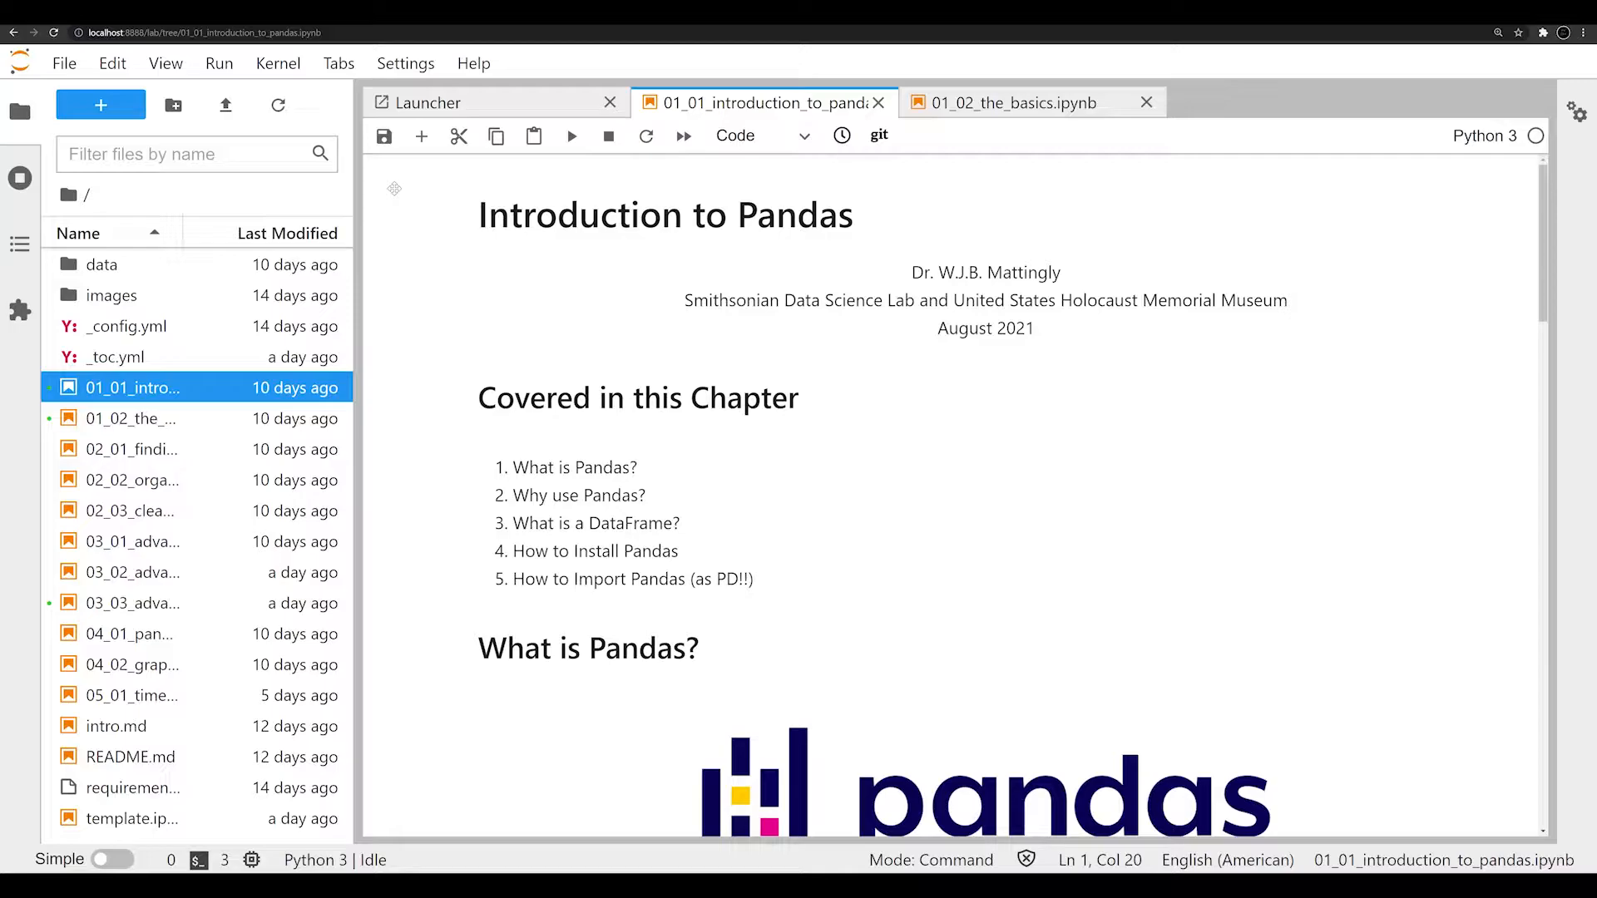
{"action": "mouse_move", "coordinate": [842, 740]}
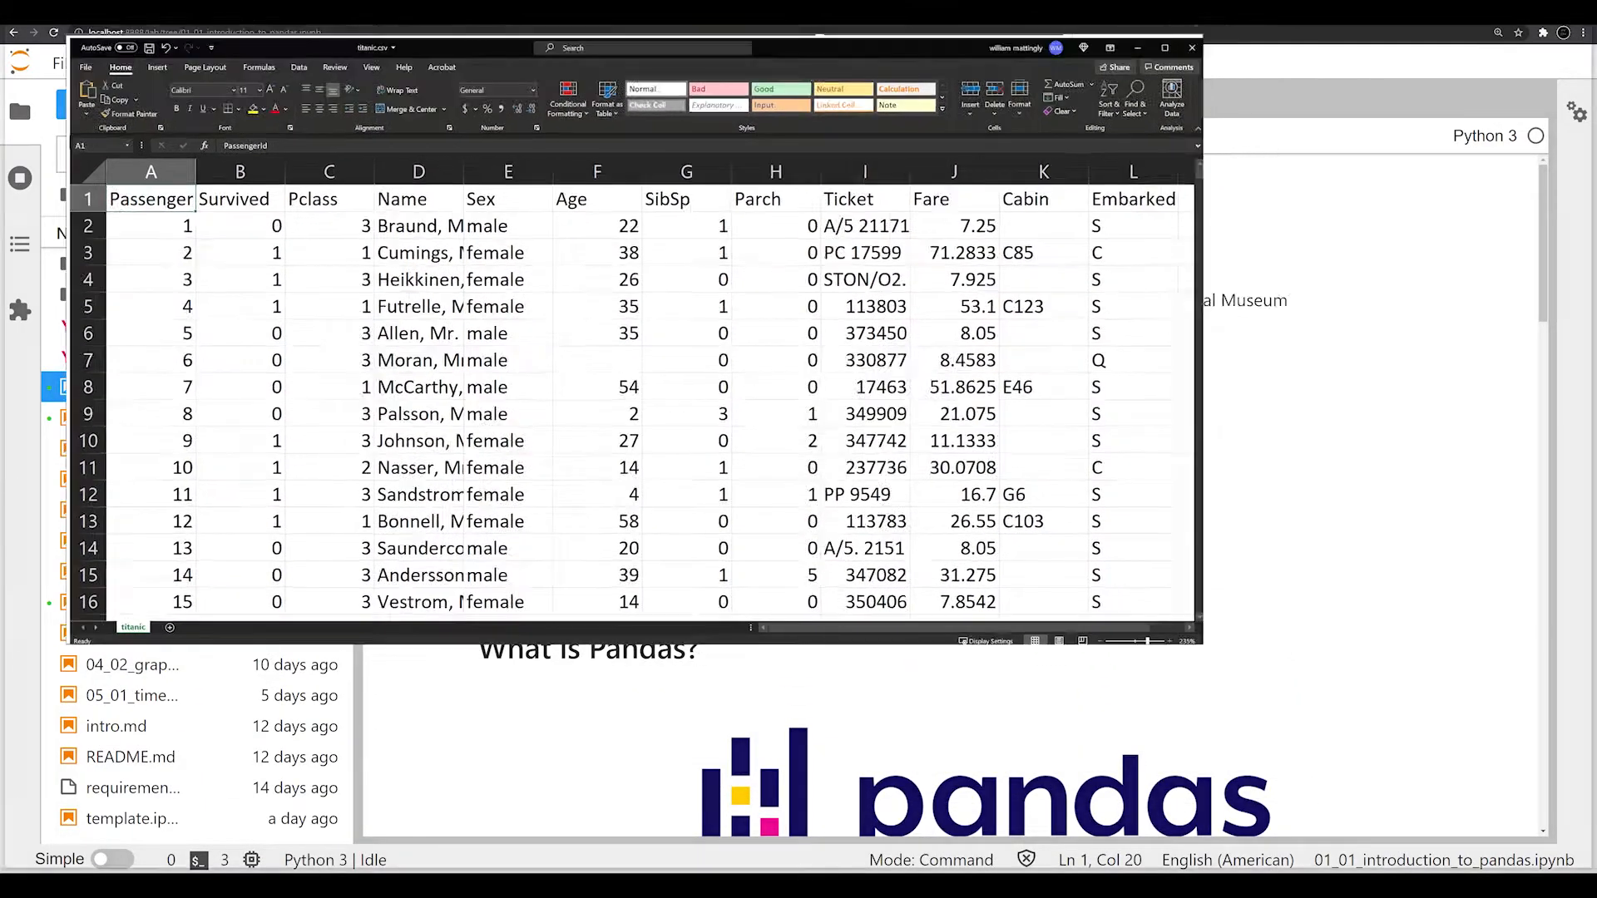
Maximize the titanic.csv Excel window and scroll through the passenger rows and back.
{"action": "left_click", "coordinate": [1166, 48]}
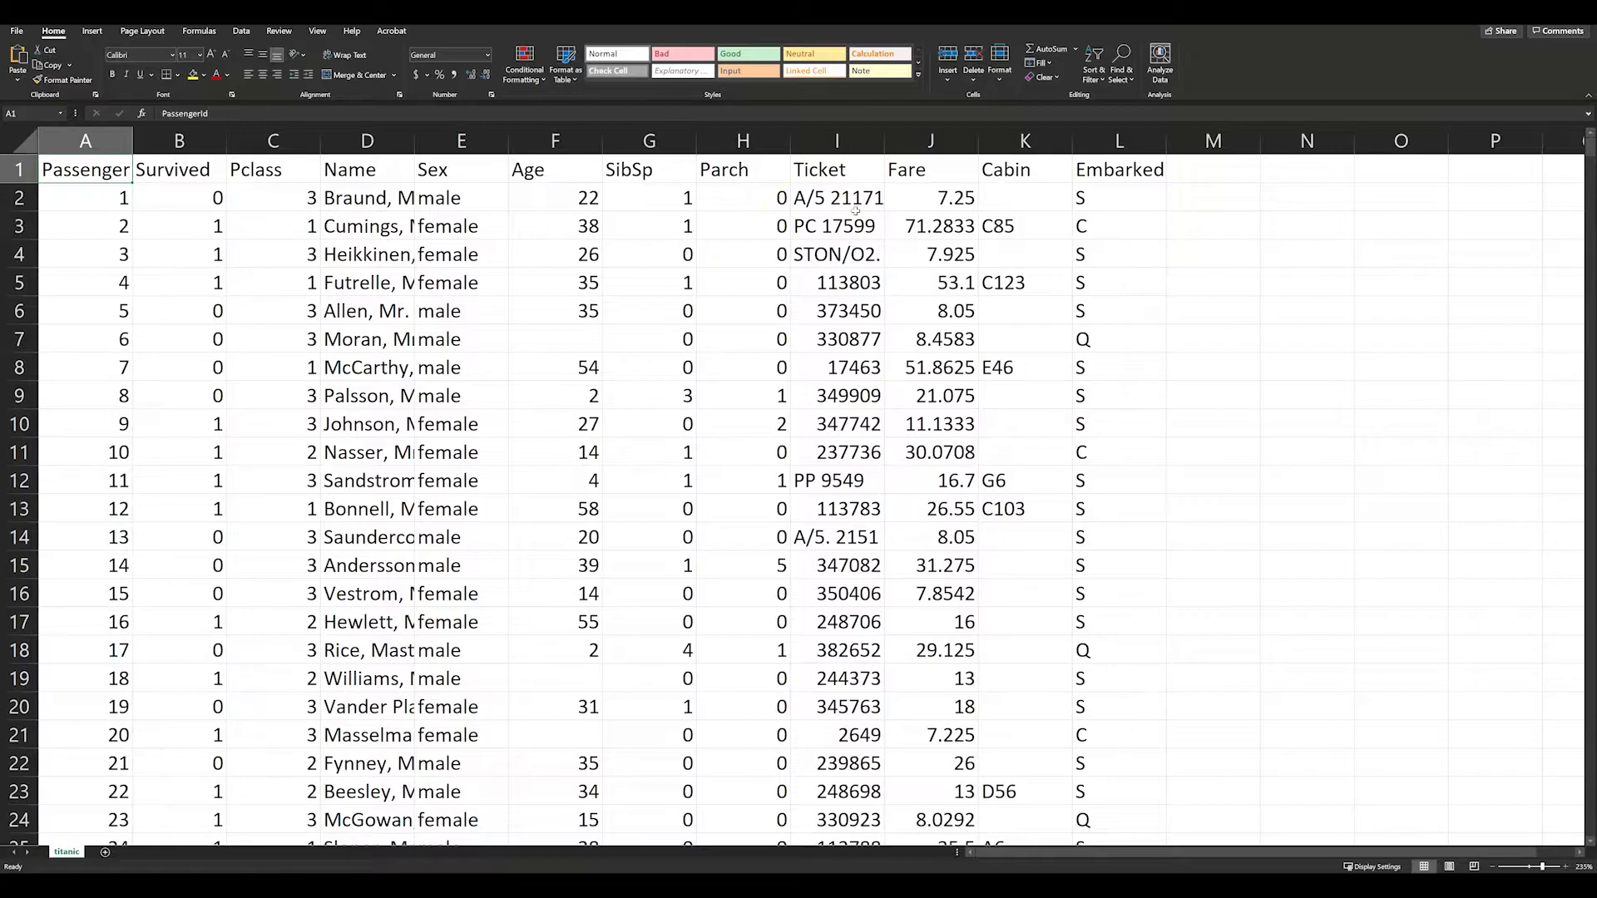
{"action": "mouse_move", "coordinate": [721, 386]}
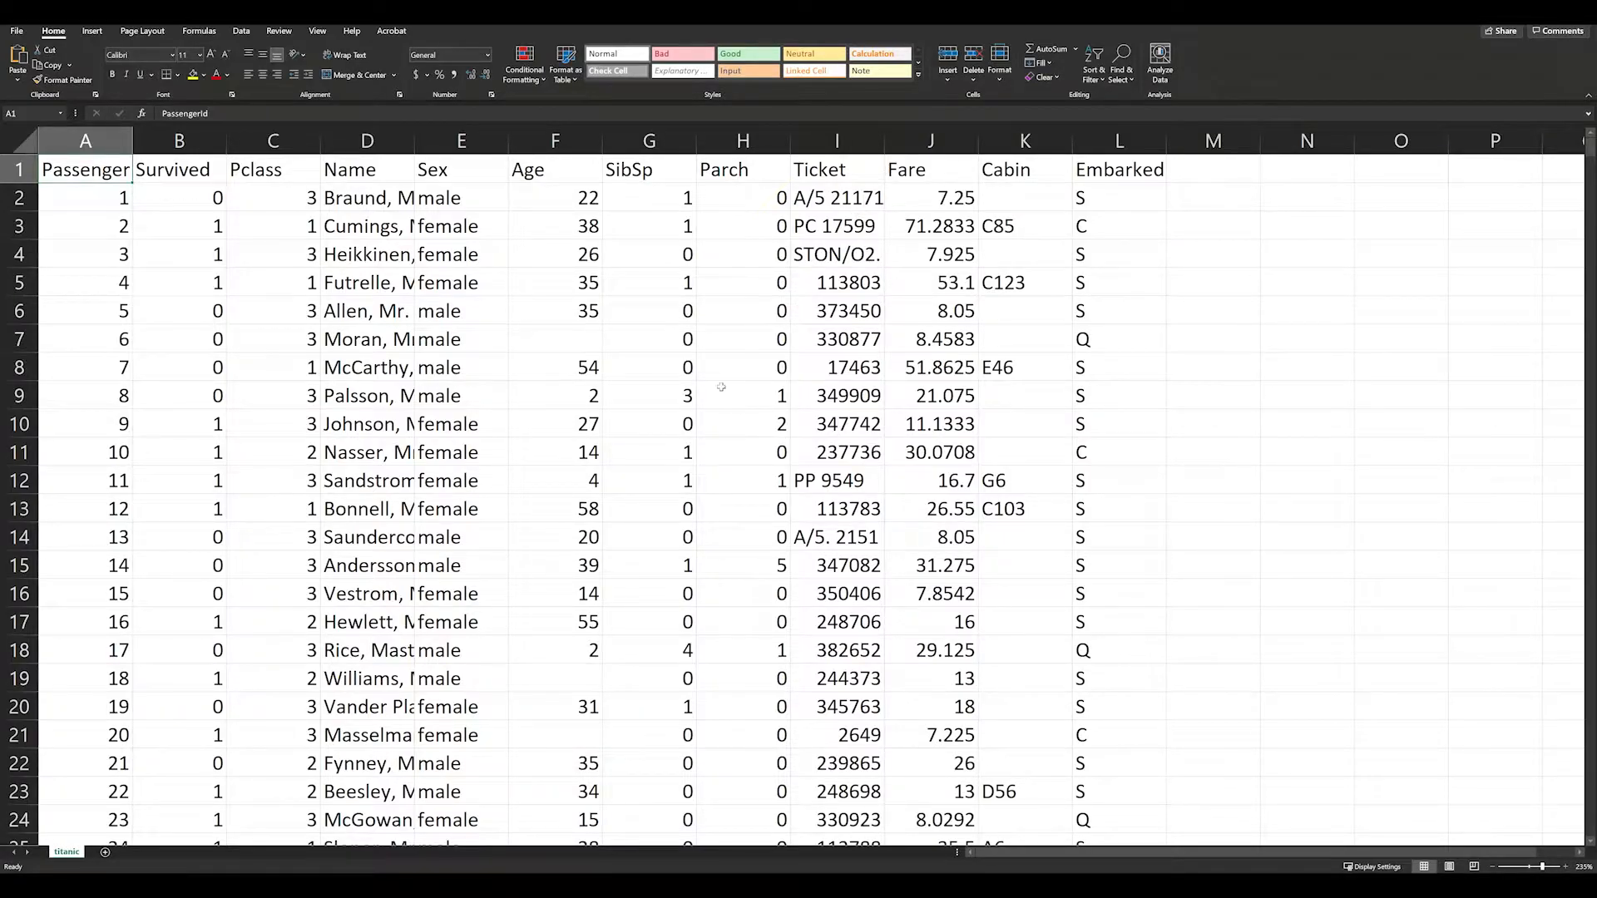
{"action": "scroll", "scroll_direction": "down", "scroll_amount": 3}
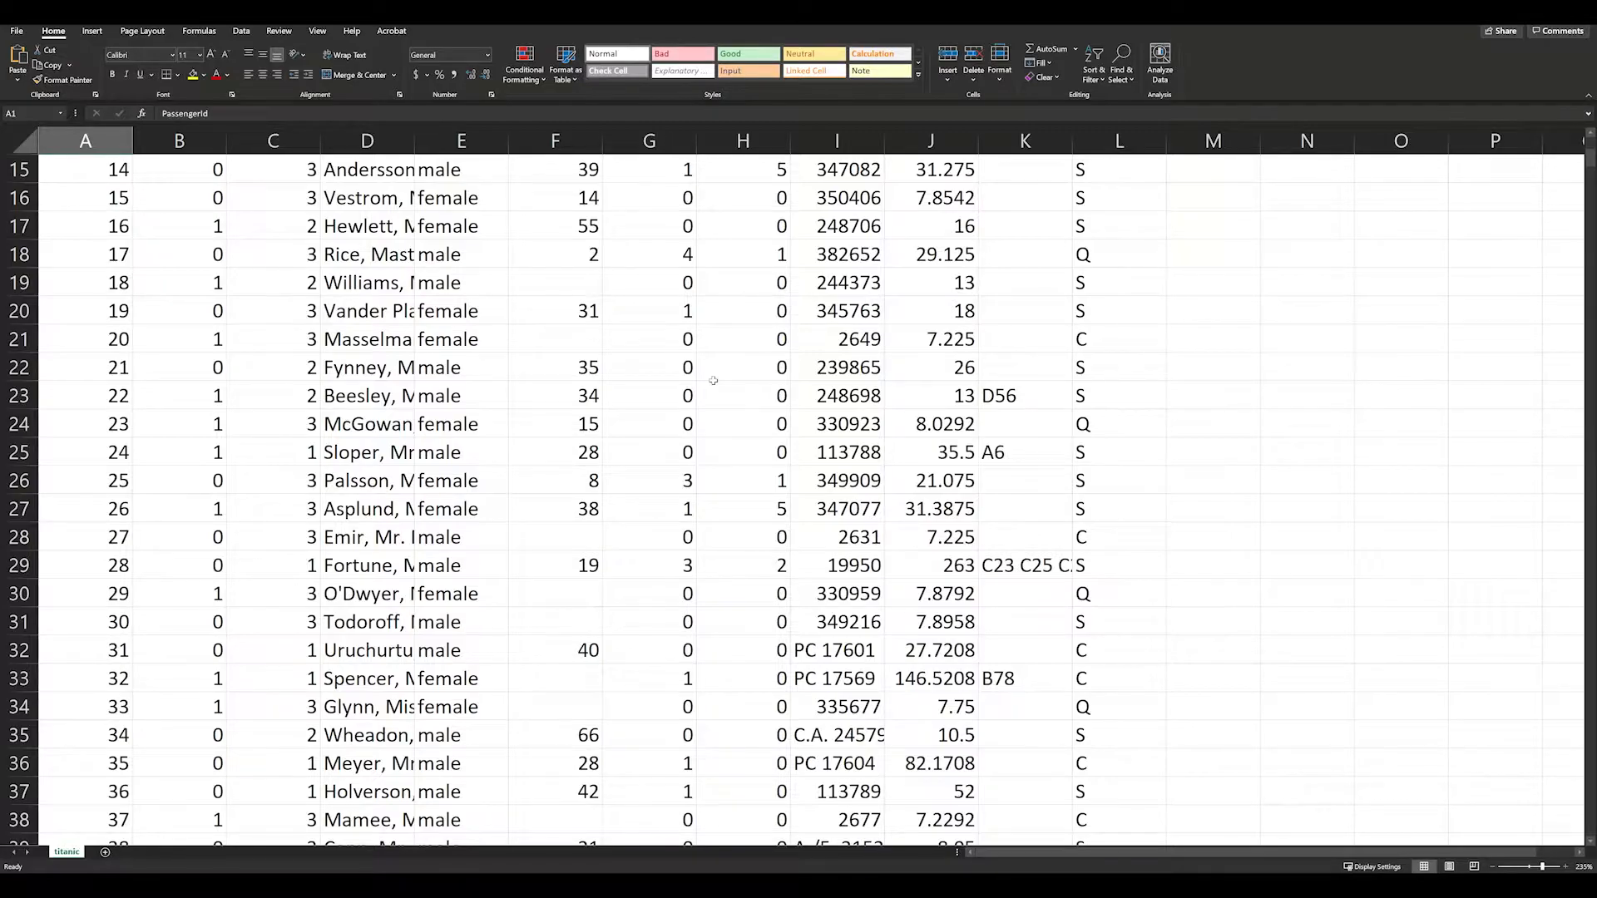
{"action": "scroll", "scroll_direction": "up", "scroll_amount": 3}
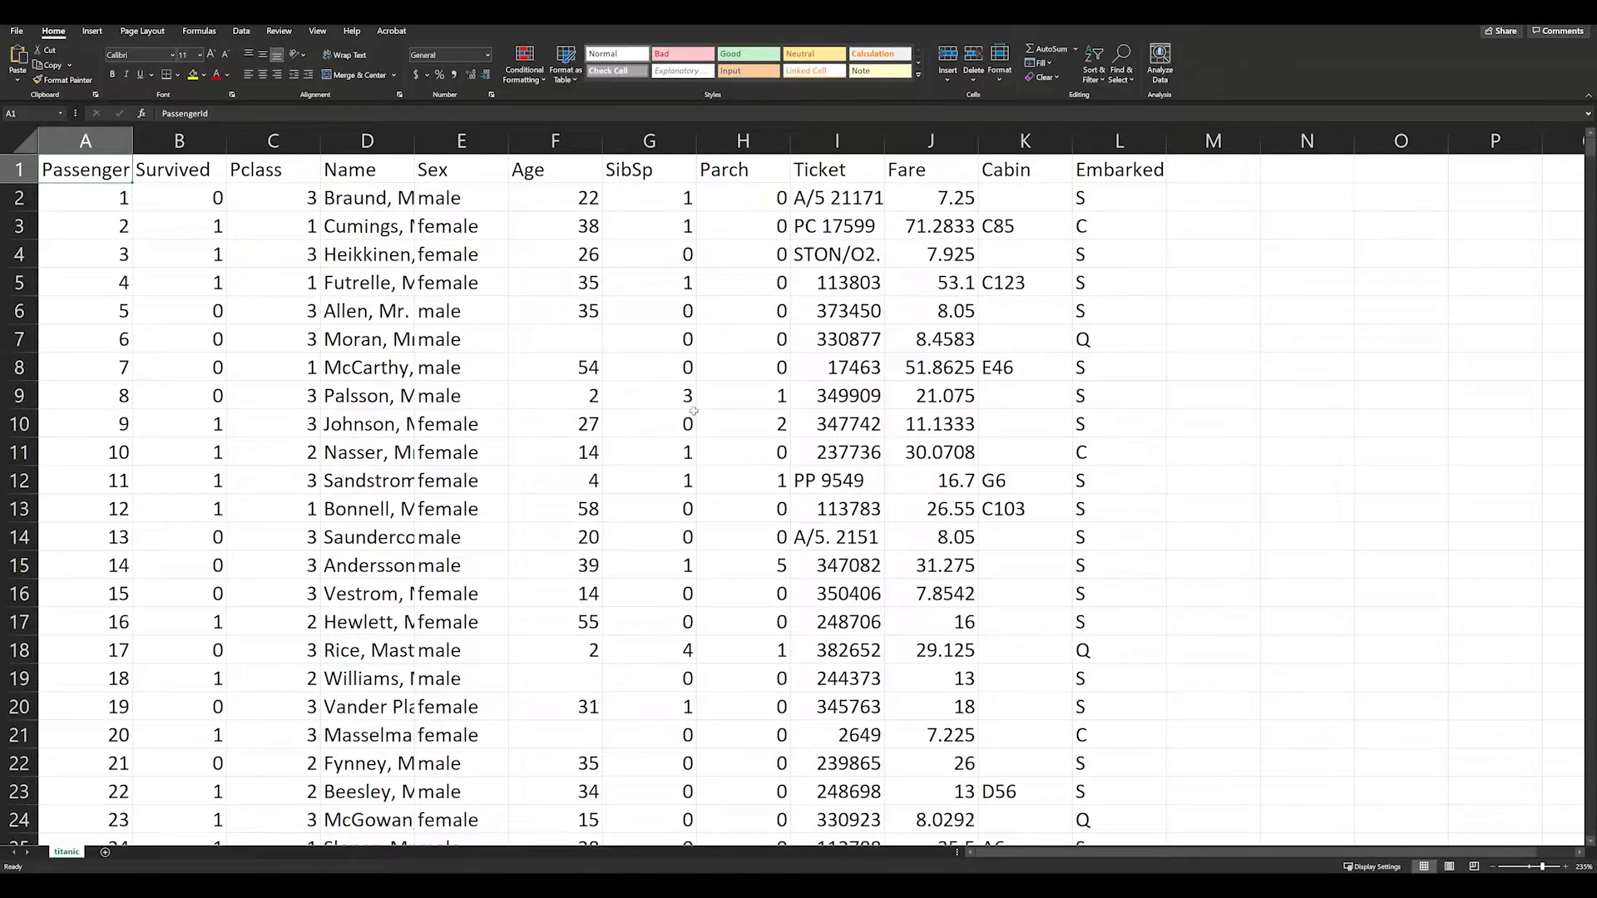
{"action": "mouse_move", "coordinate": [694, 412]}
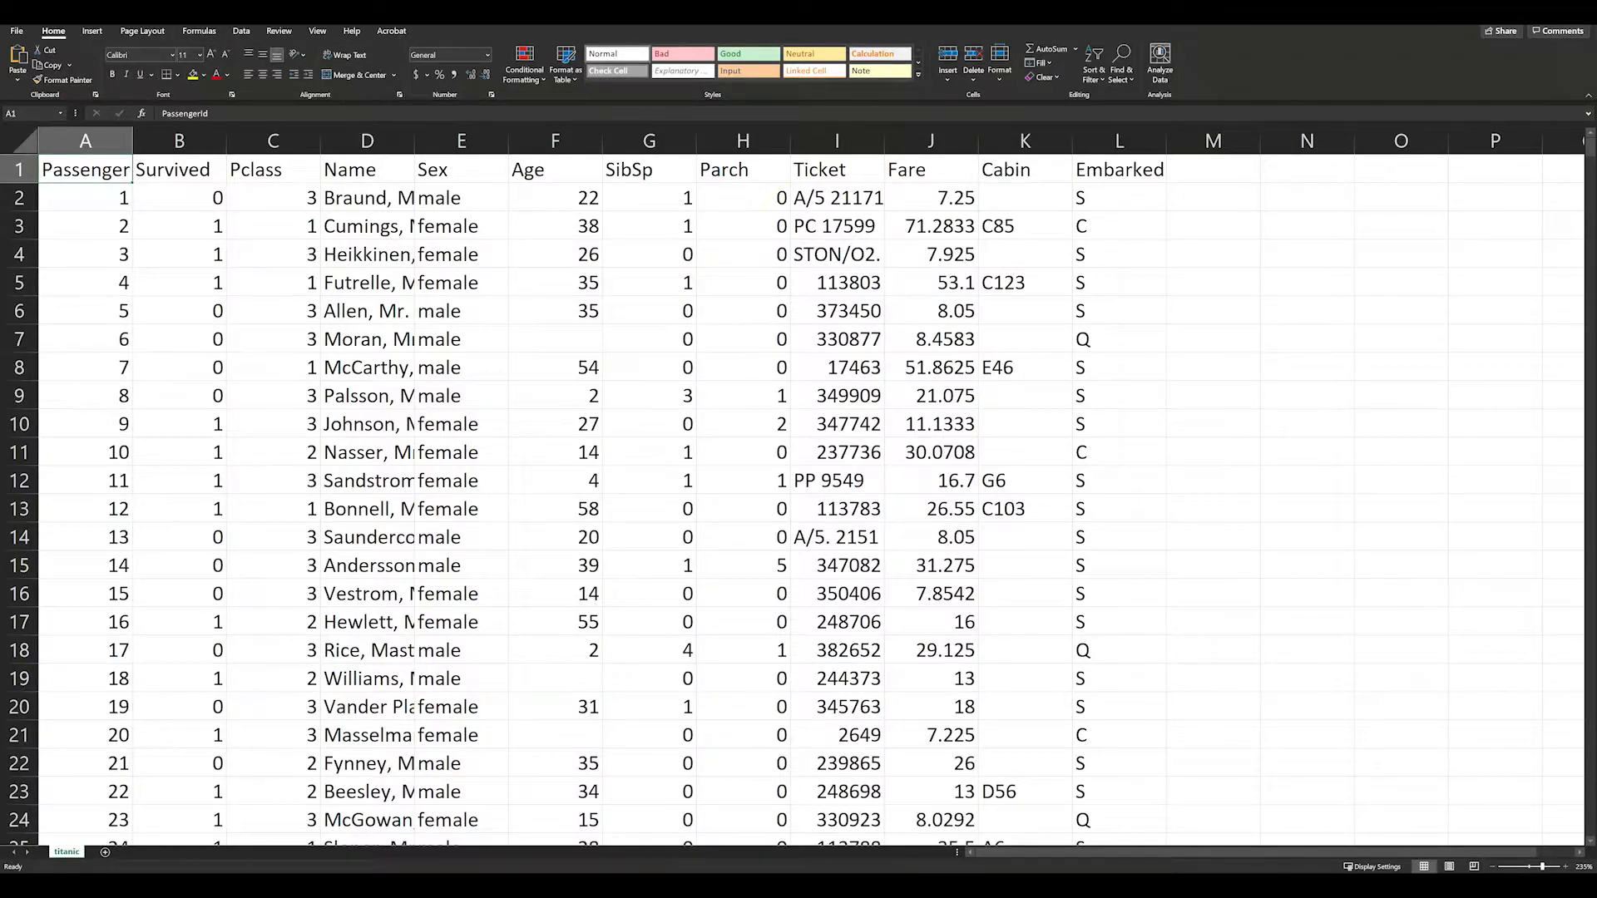
{"action": "mouse_move", "coordinate": [371, 127]}
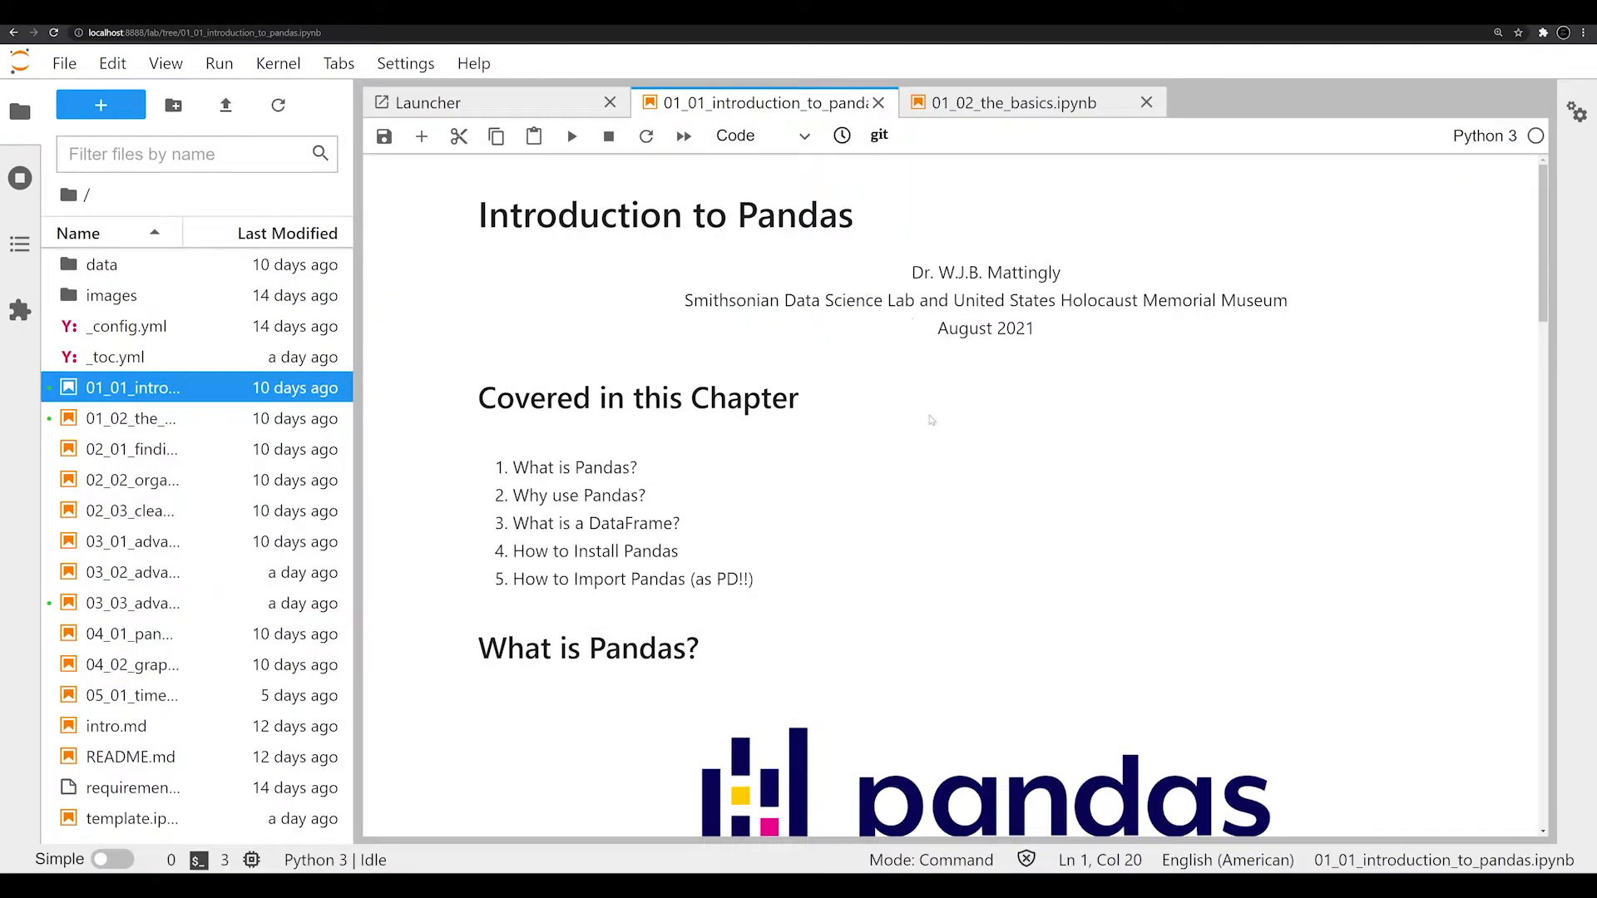
{"action": "mouse_move", "coordinate": [874, 441]}
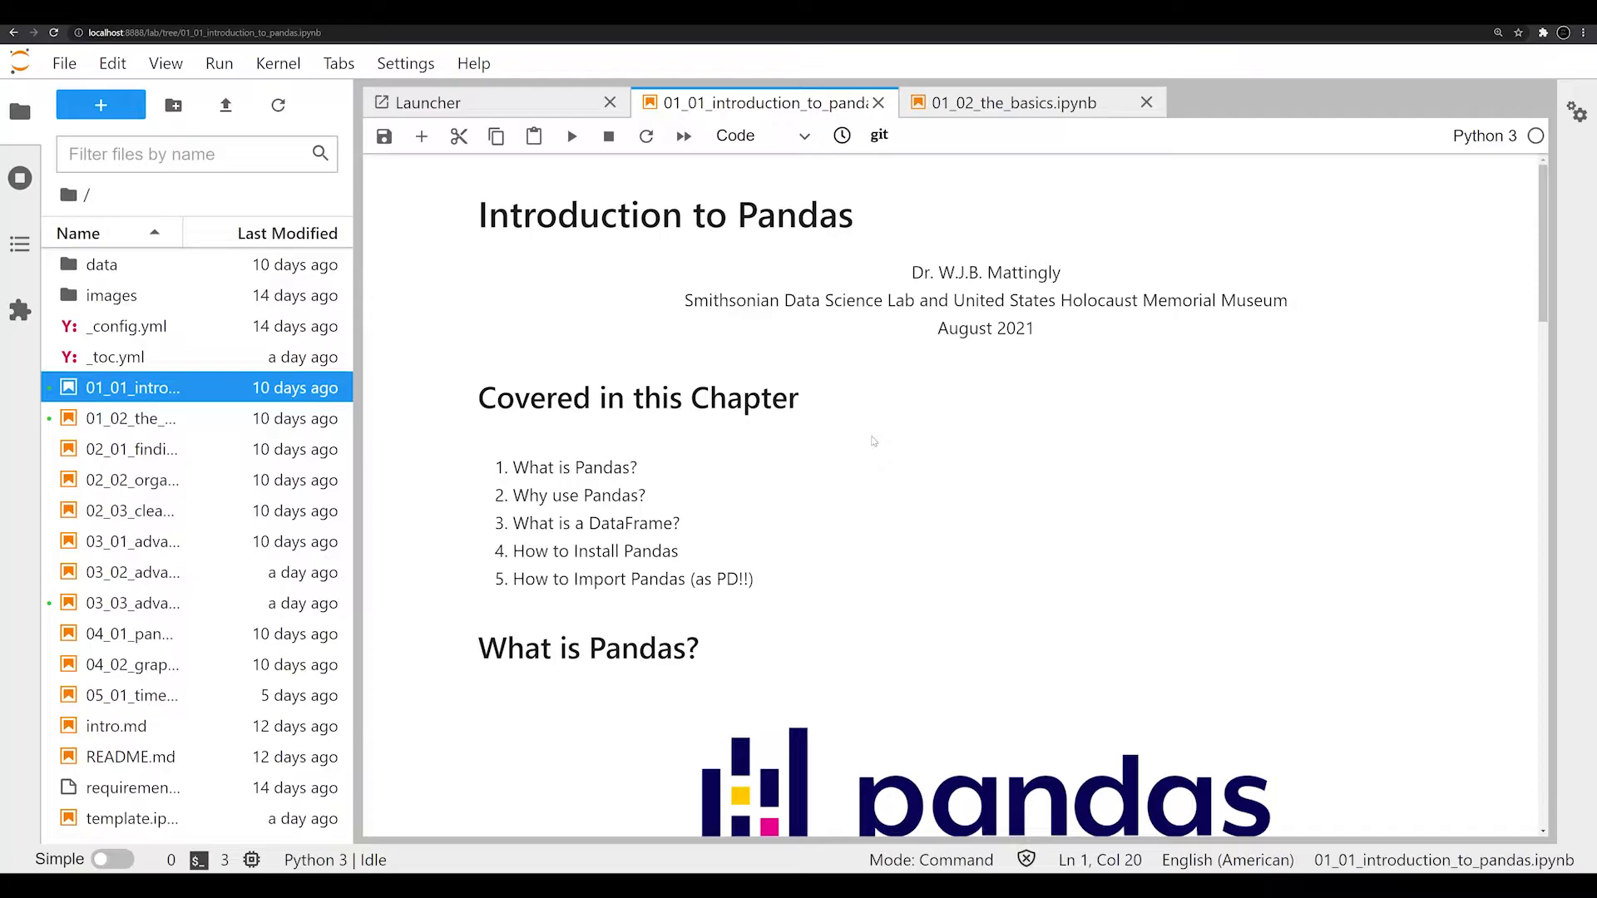
{"action": "scroll", "scroll_direction": "down", "scroll_amount": 3}
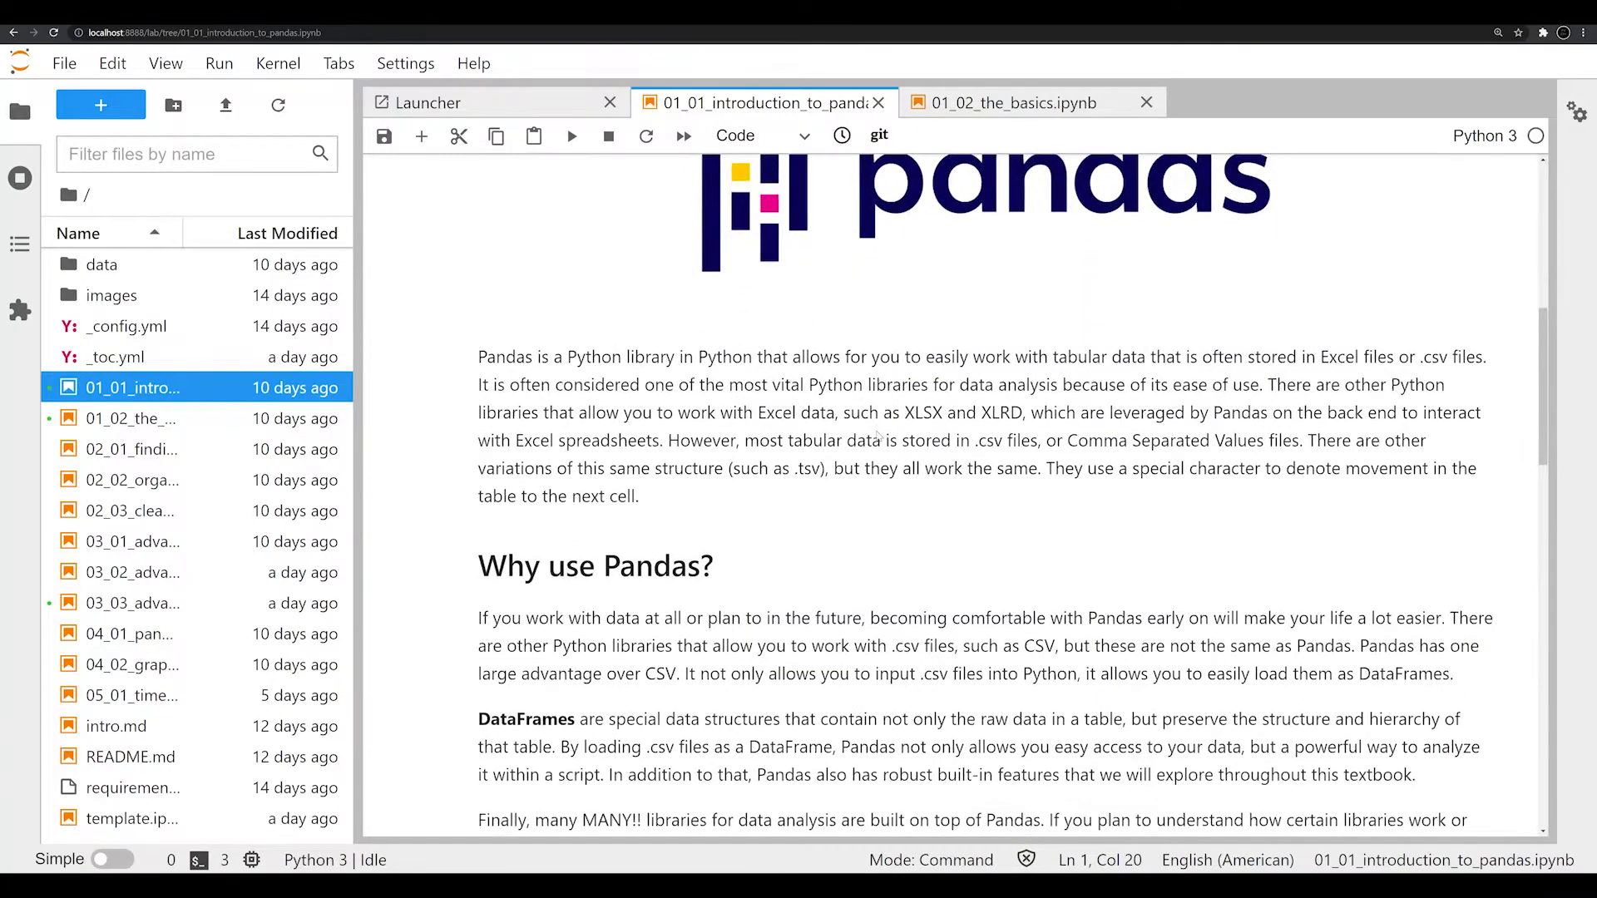
{"action": "scroll", "scroll_direction": "down", "scroll_amount": 3}
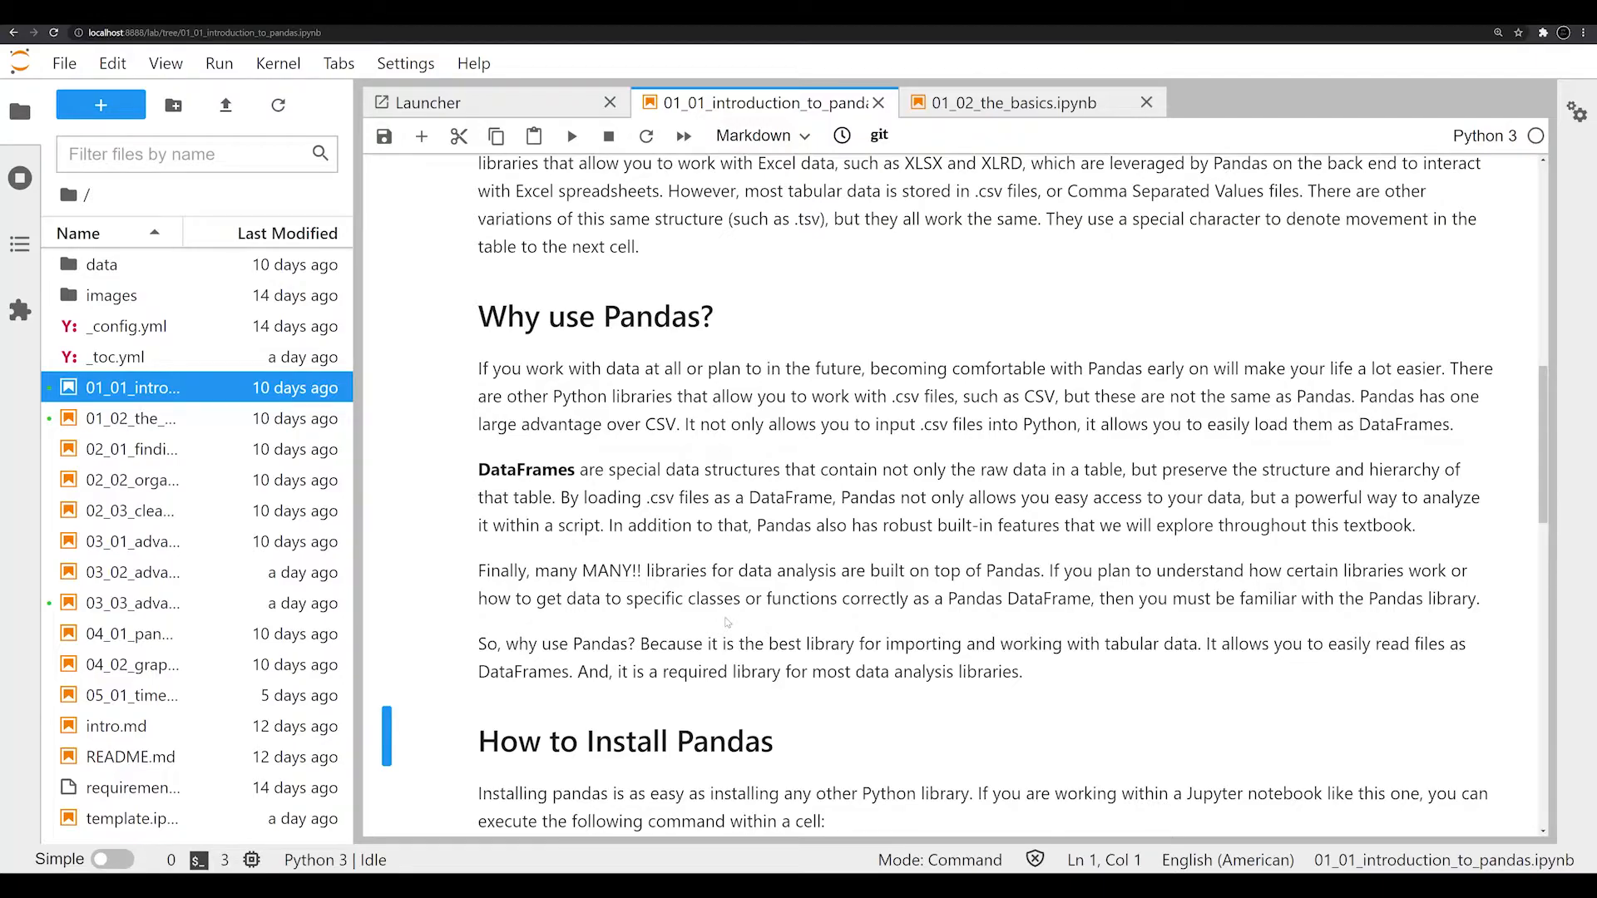
{"action": "mouse_move", "coordinate": [603, 669]}
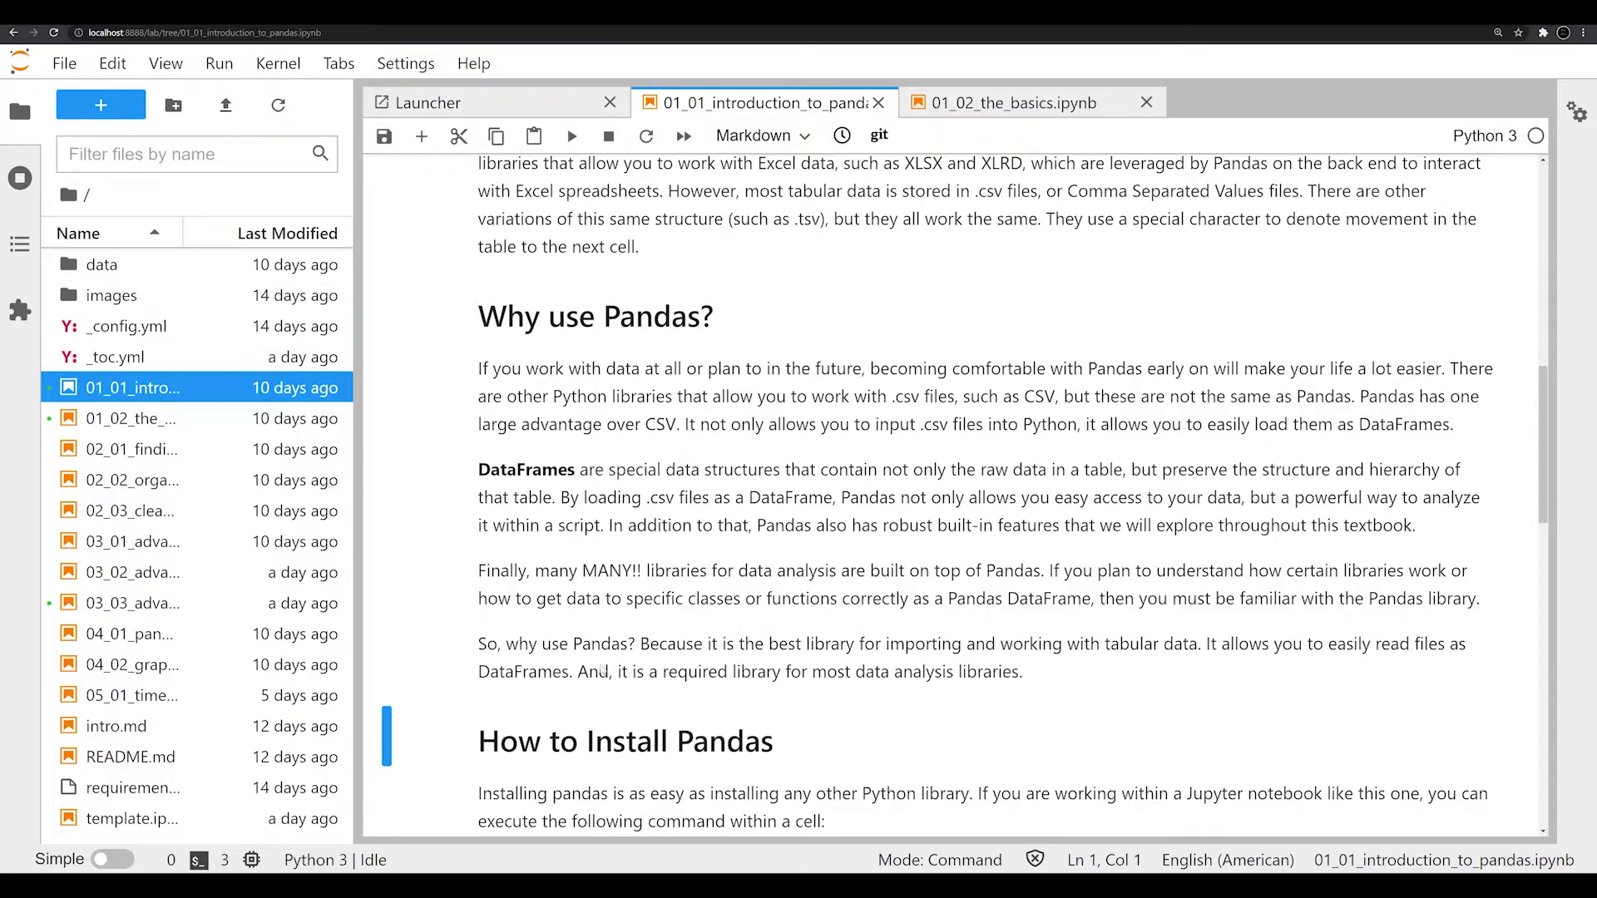
{"action": "mouse_move", "coordinate": [543, 431]}
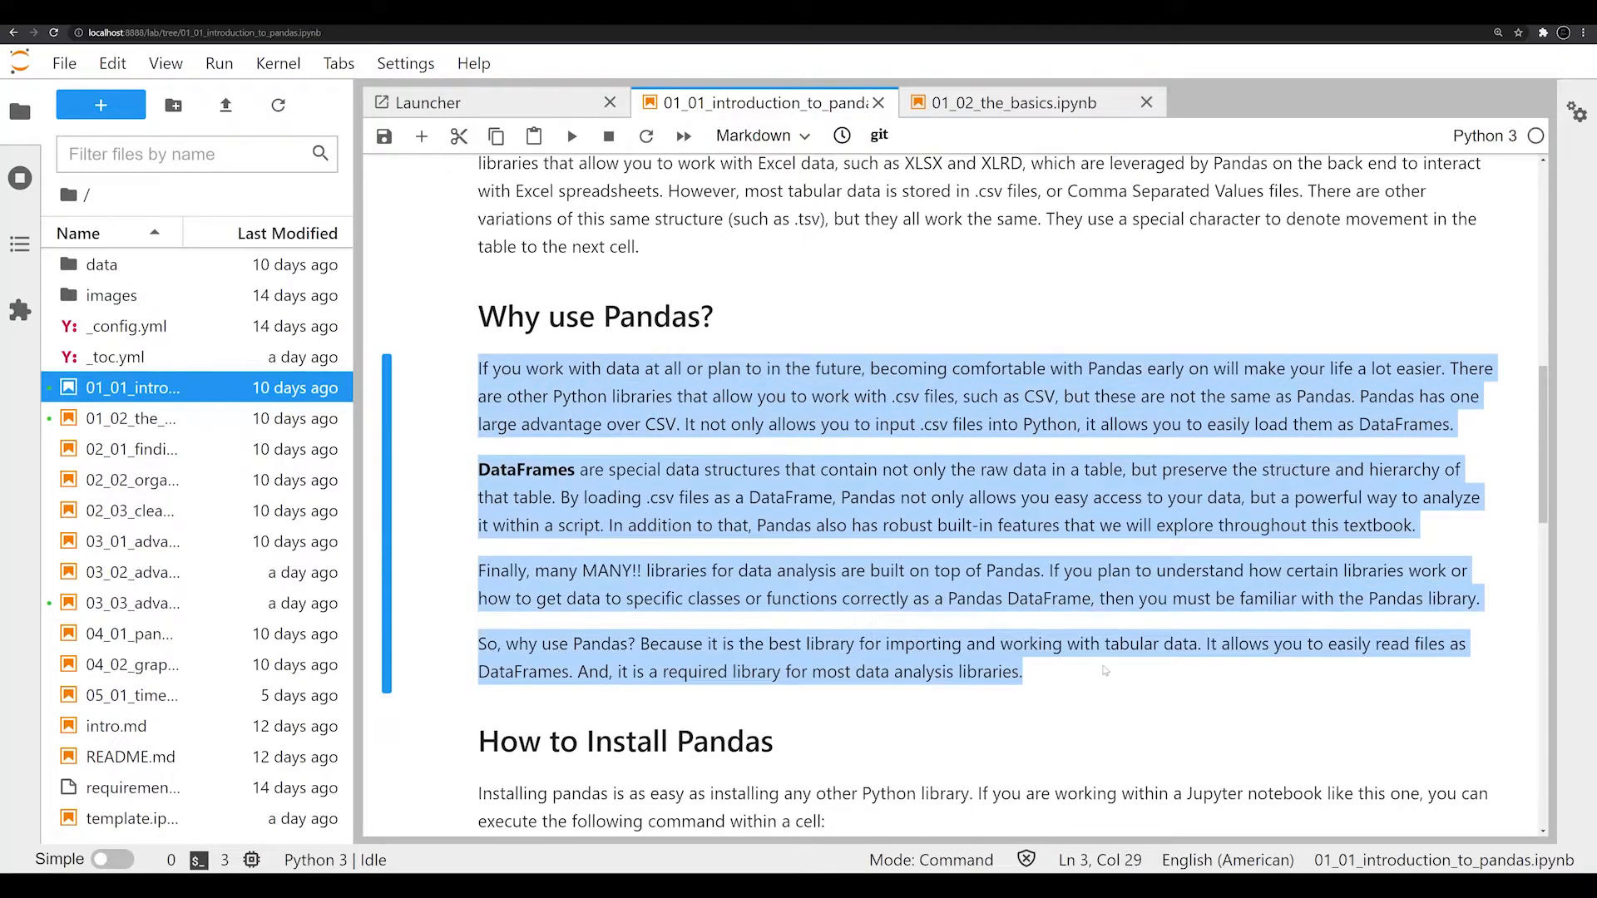
{"action": "mouse_move", "coordinate": [1040, 672]}
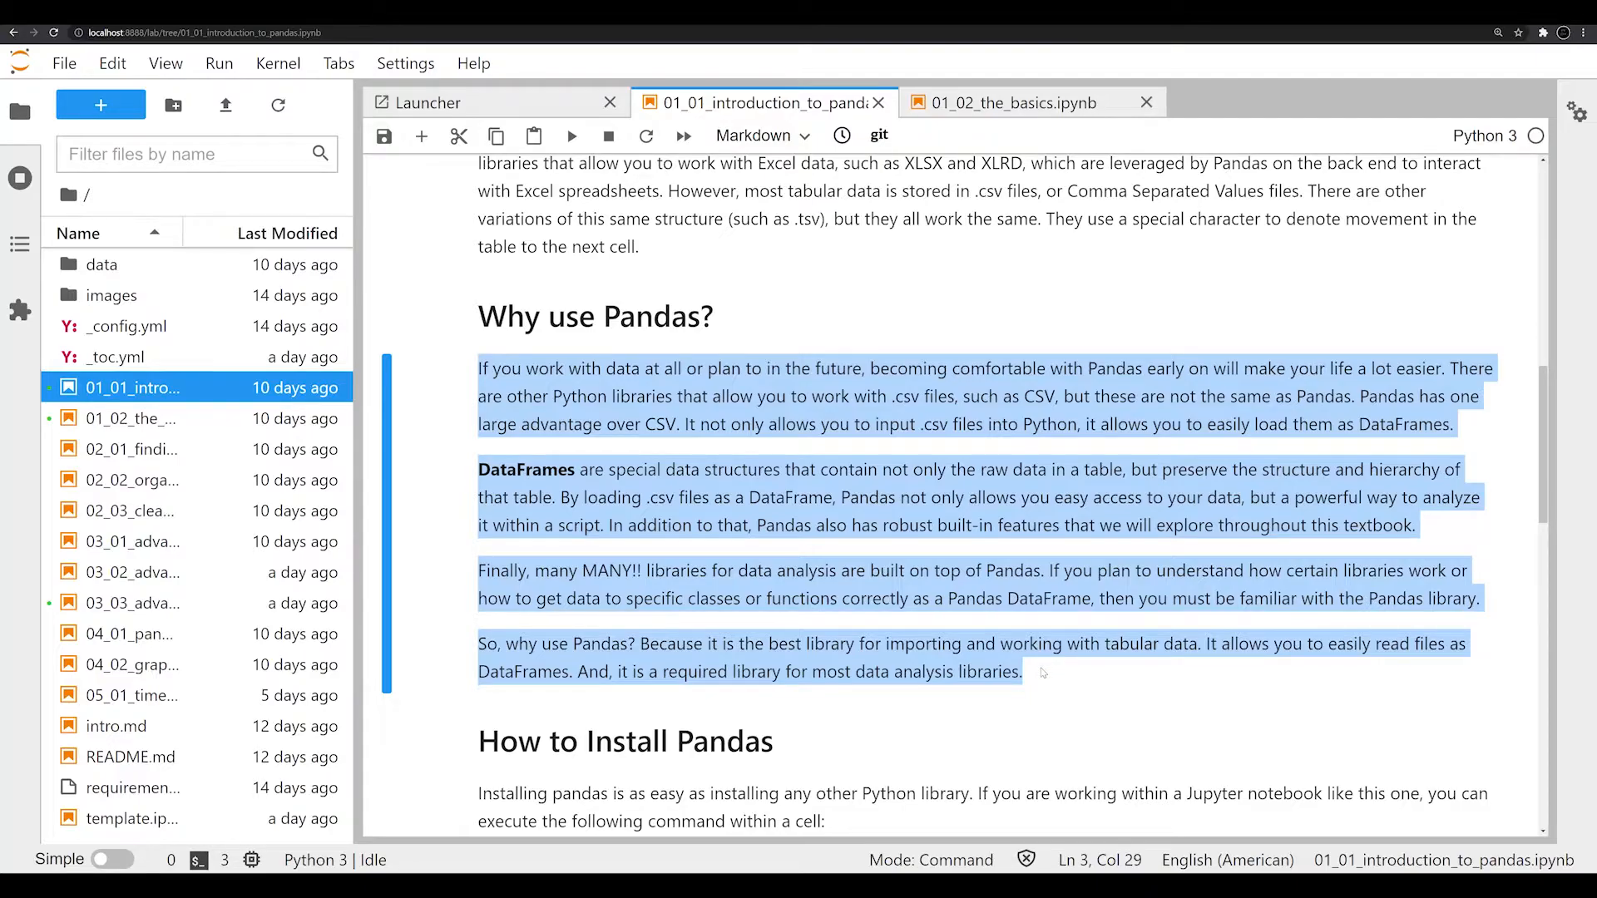
{"action": "scroll", "scroll_direction": "down", "scroll_amount": 3}
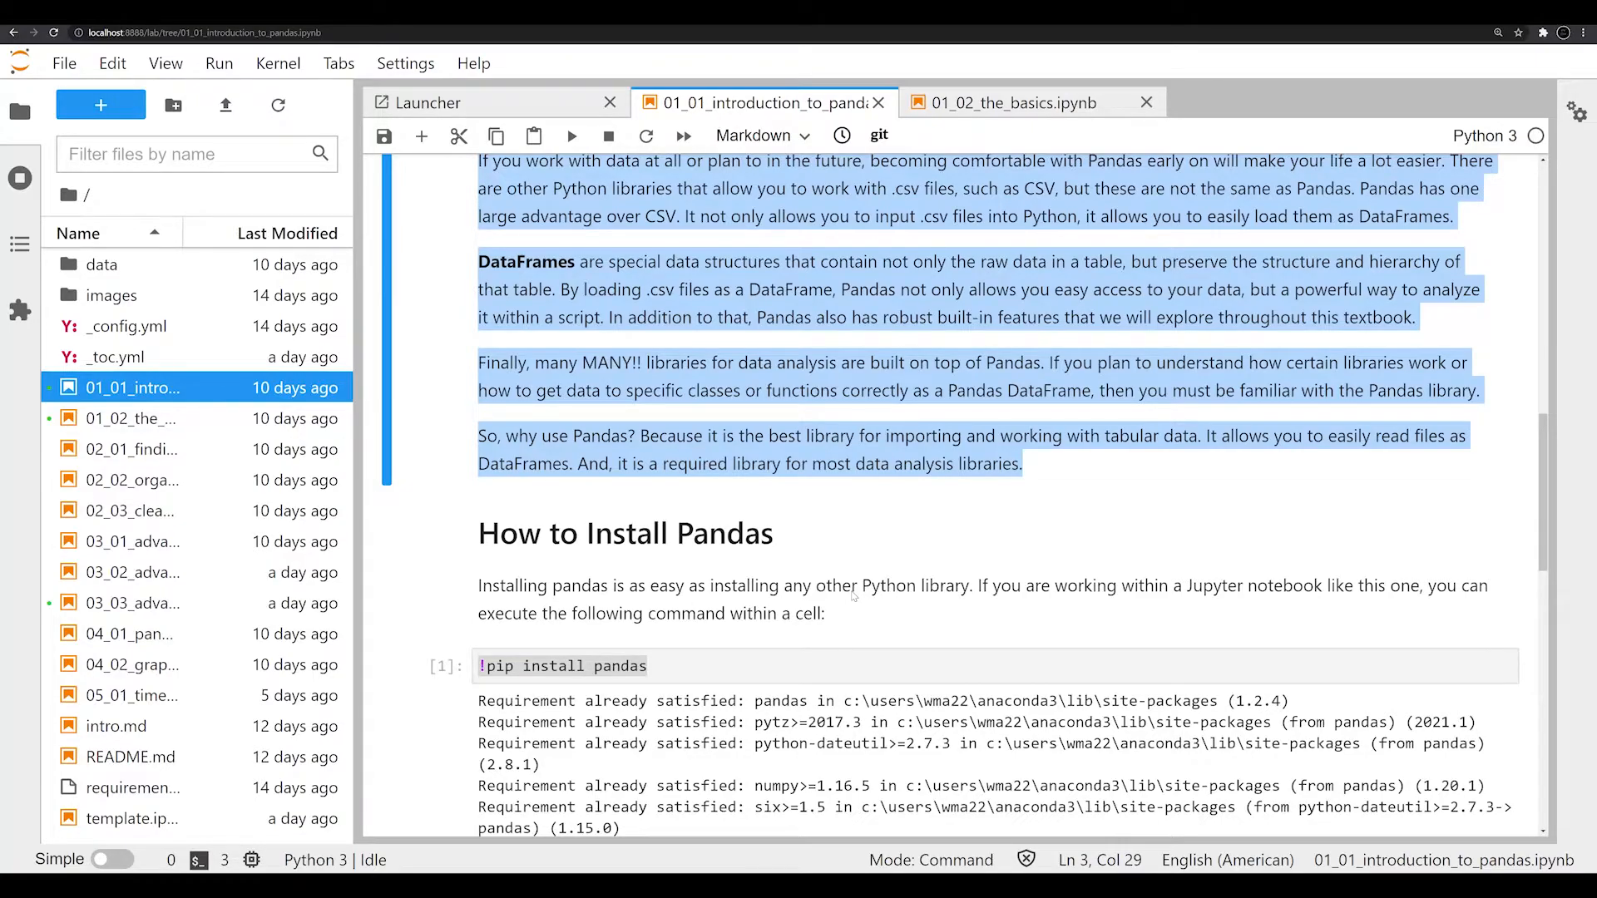
{"action": "mouse_move", "coordinate": [860, 489]}
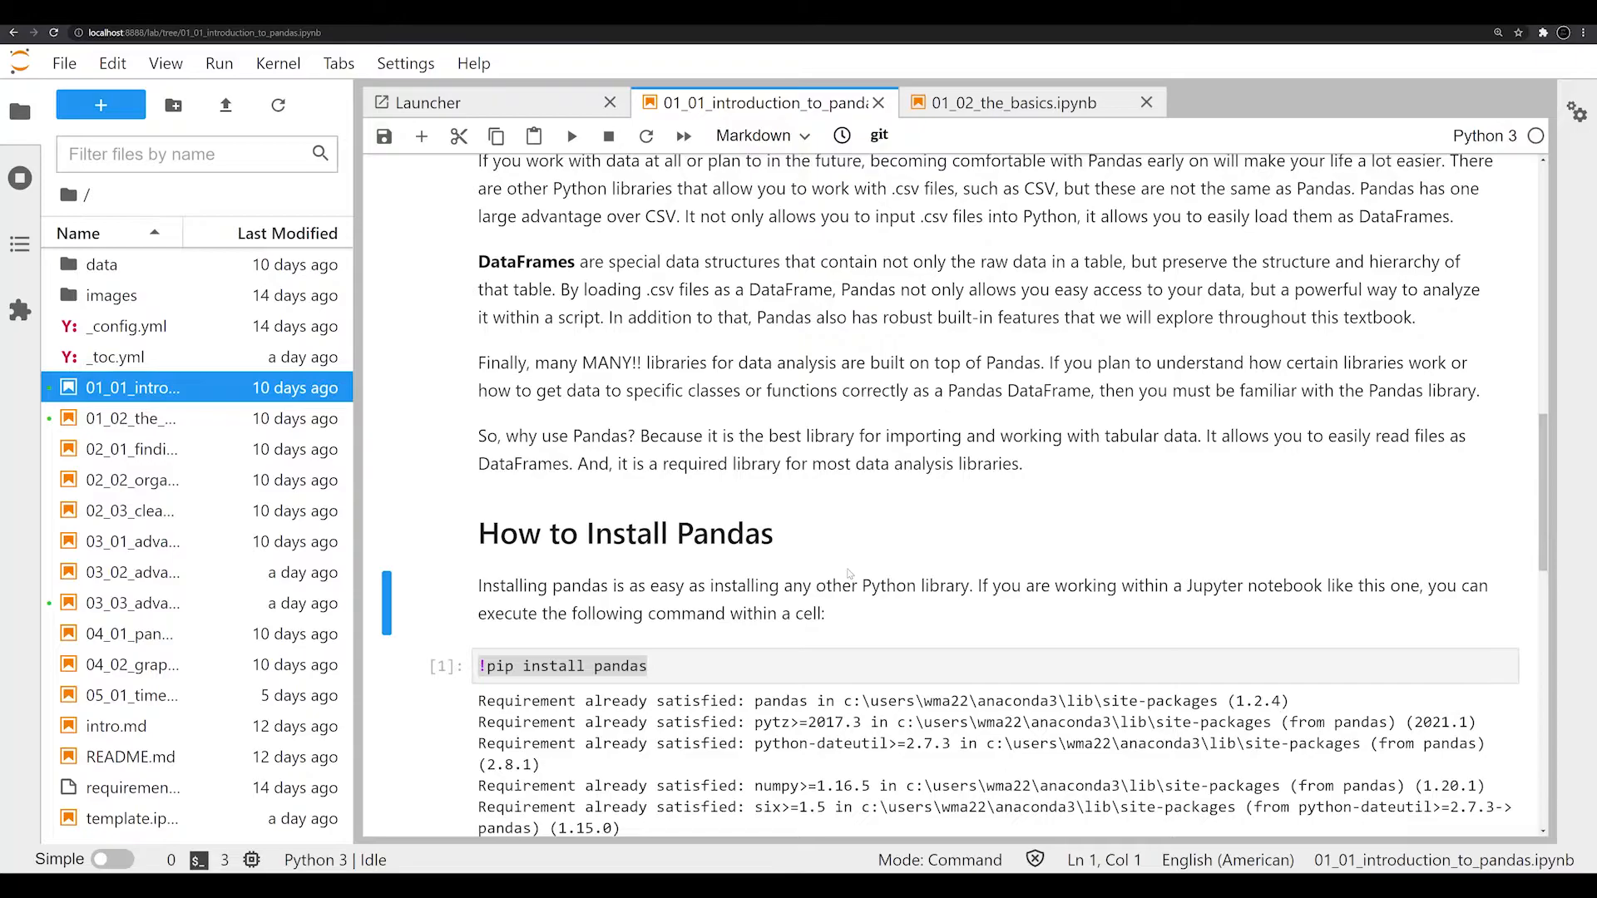
{"action": "mouse_move", "coordinate": [848, 554]}
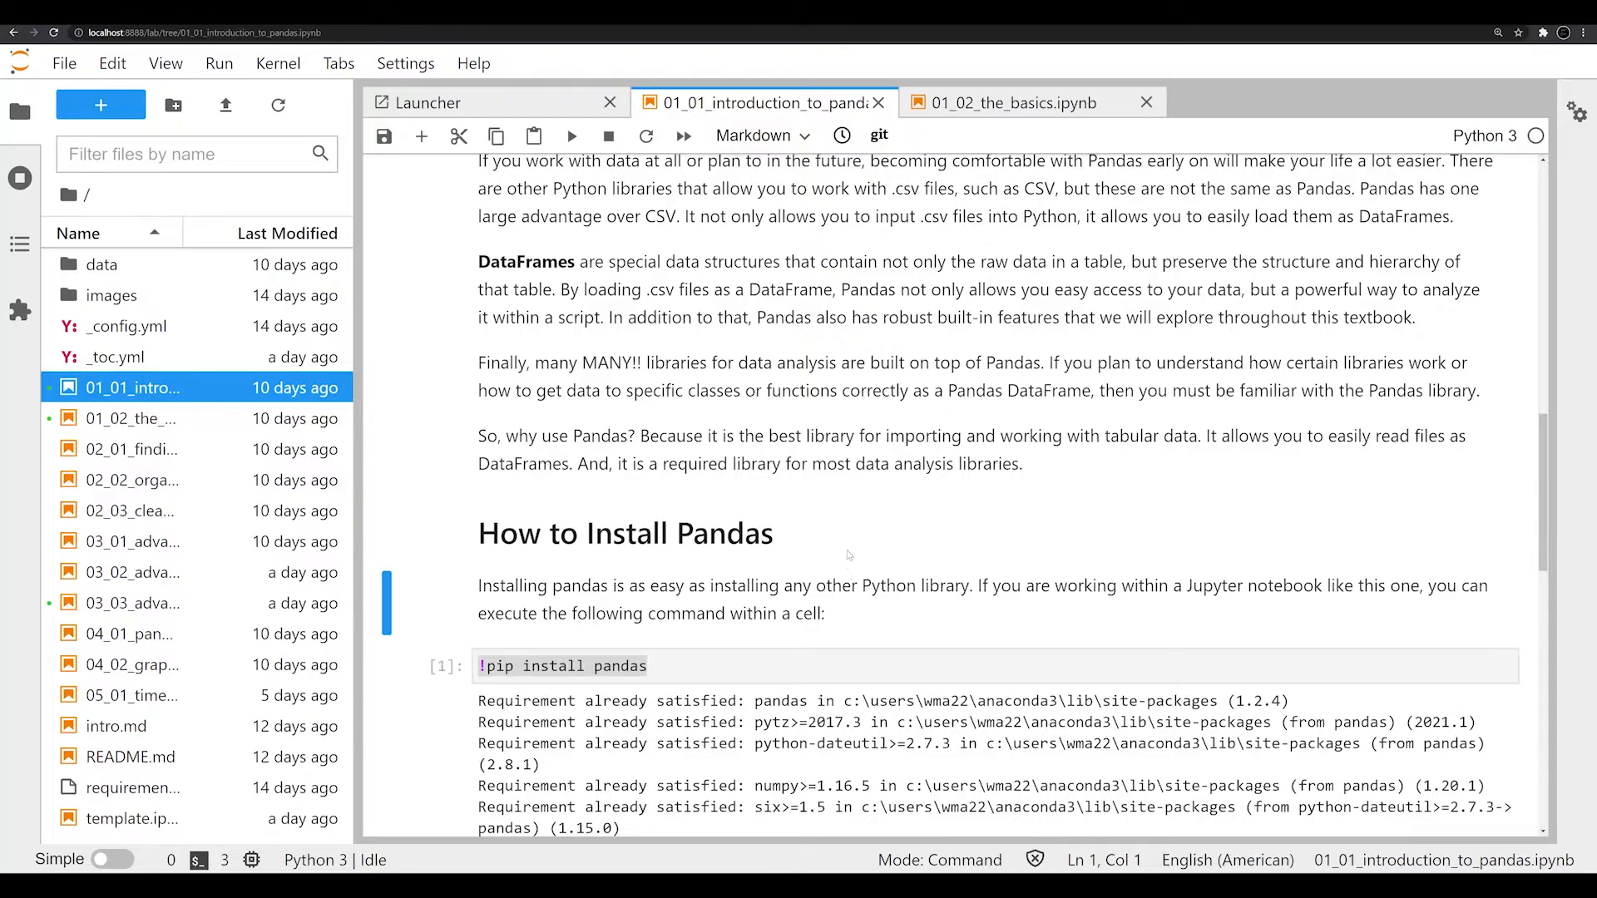
{"action": "scroll", "scroll_direction": "up", "scroll_amount": 3}
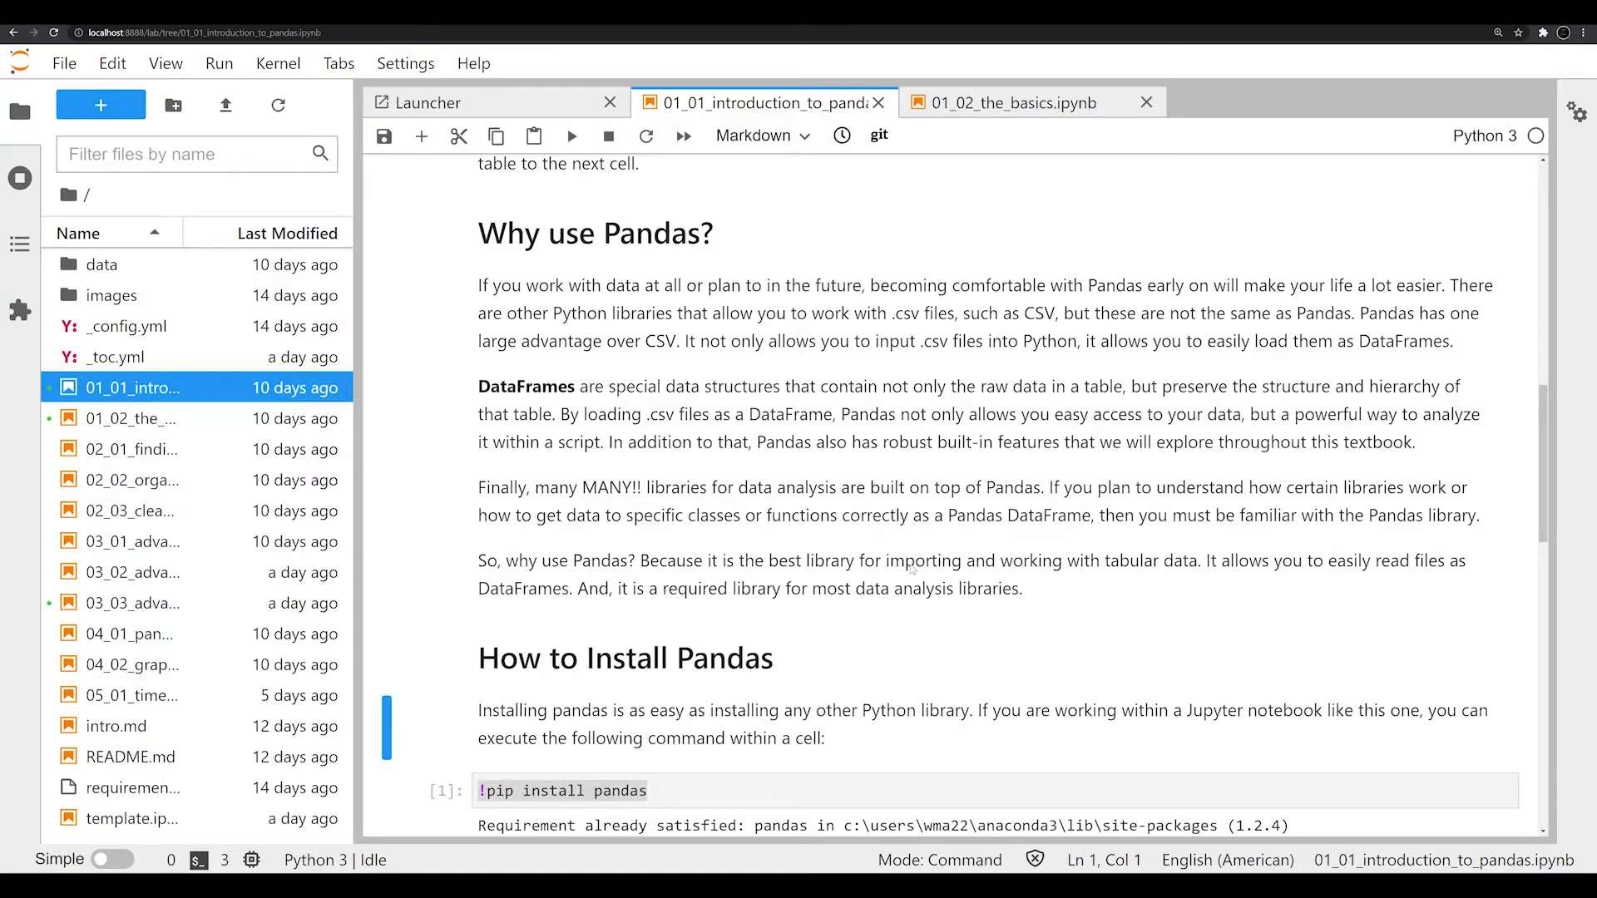
{"action": "scroll", "scroll_direction": "down", "scroll_amount": 3}
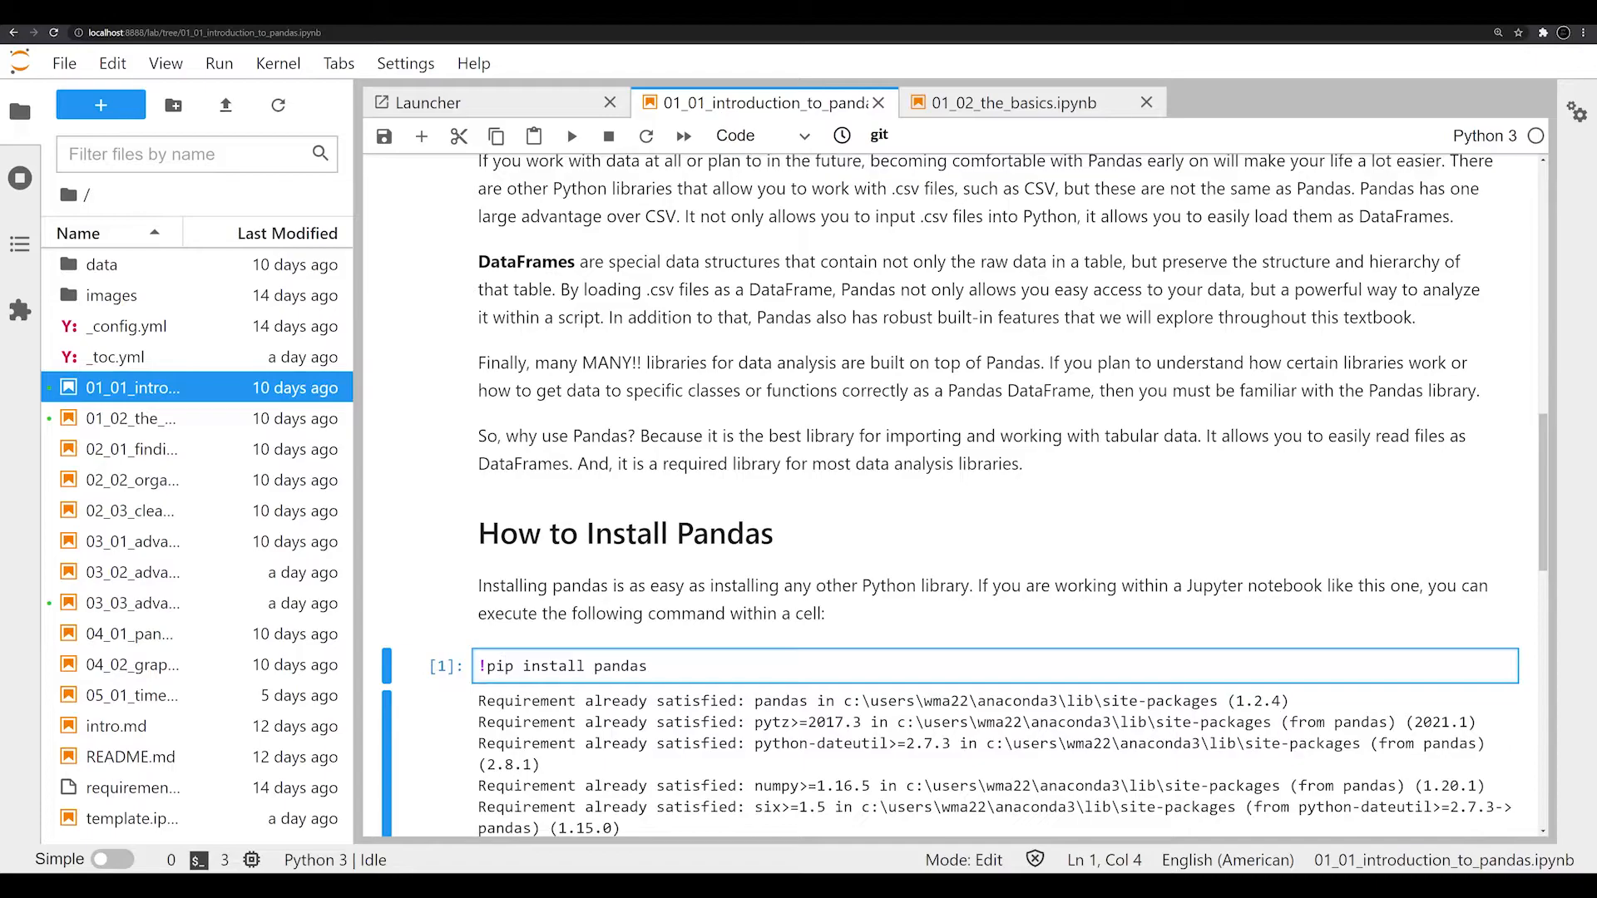
{"action": "scroll", "scroll_direction": "down", "scroll_amount": 3}
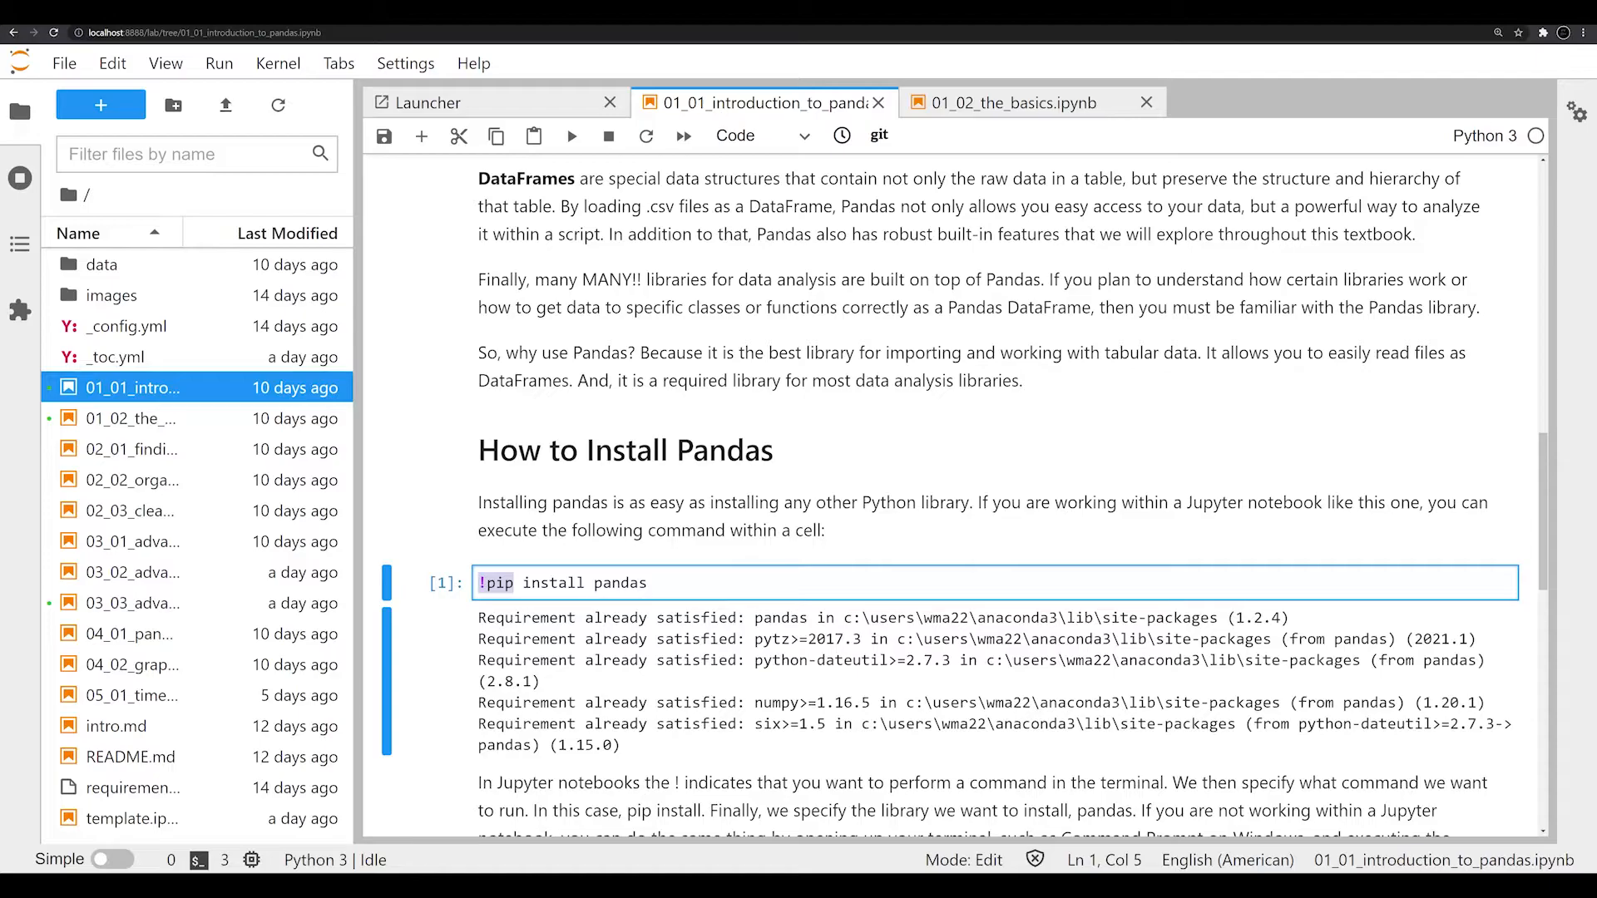
{"action": "left_click", "coordinate": [493, 582]}
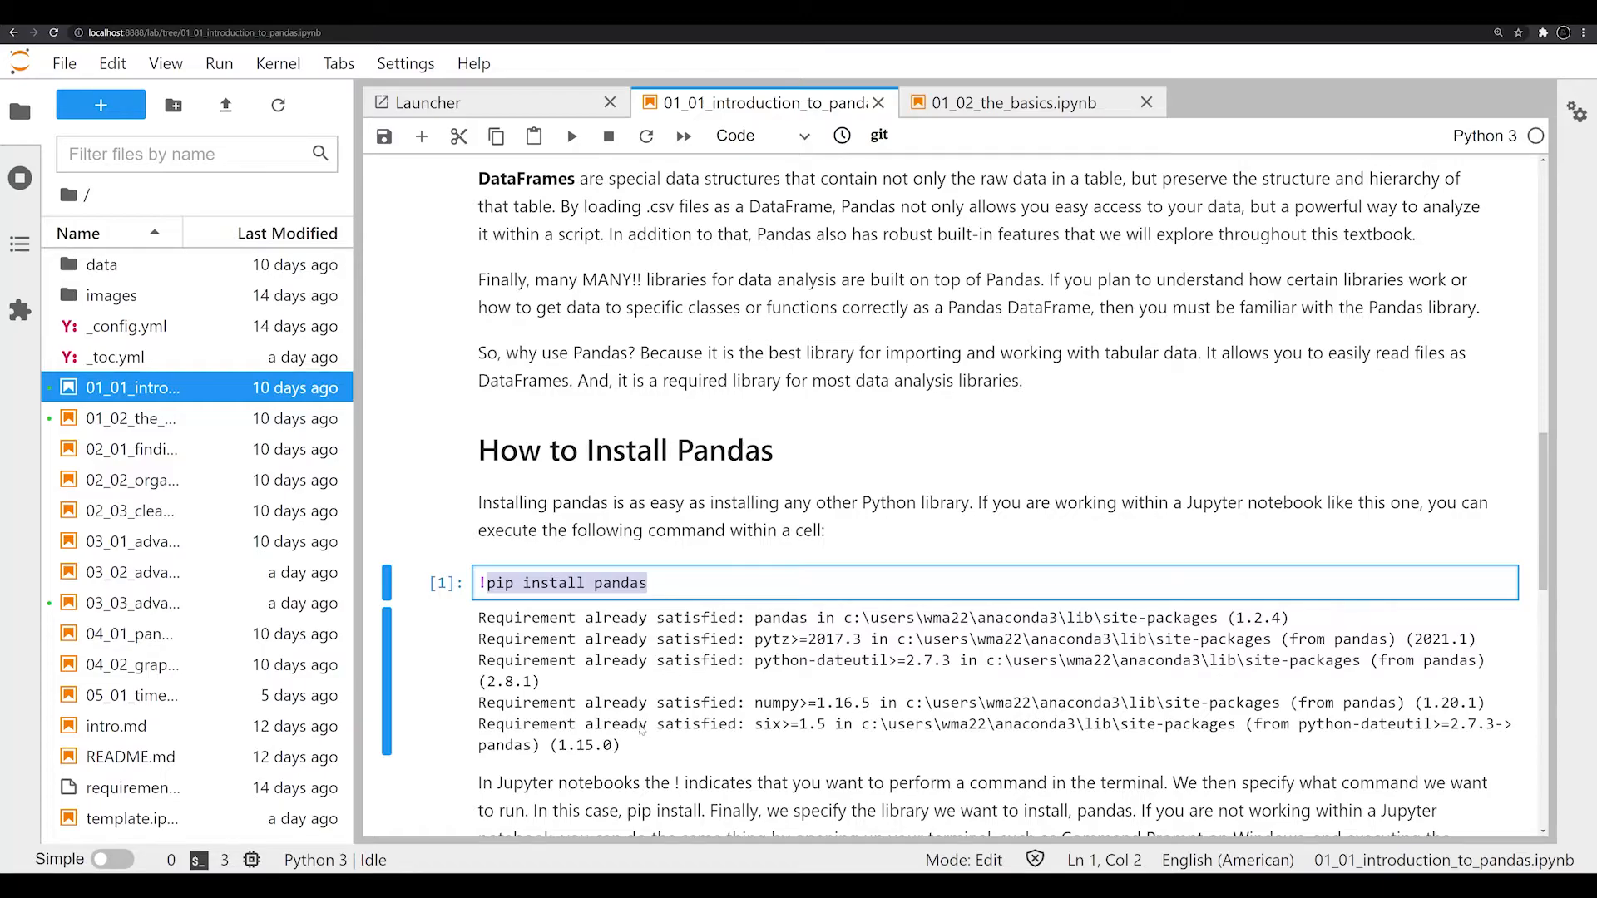
{"action": "mouse_move", "coordinate": [628, 739]}
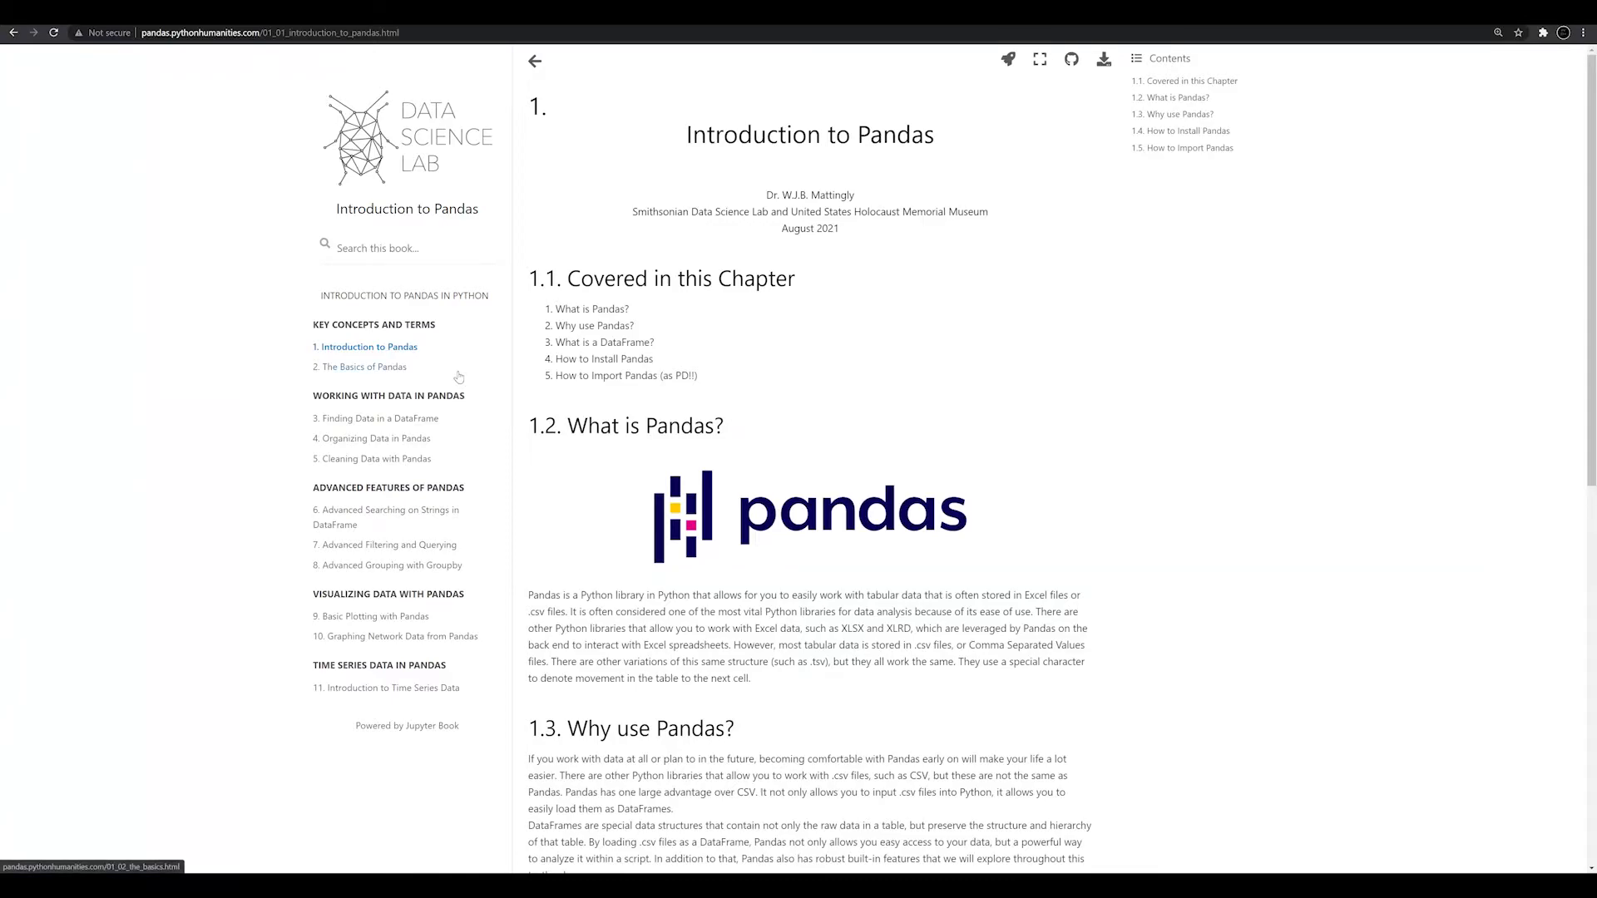
{"action": "mouse_move", "coordinate": [459, 384]}
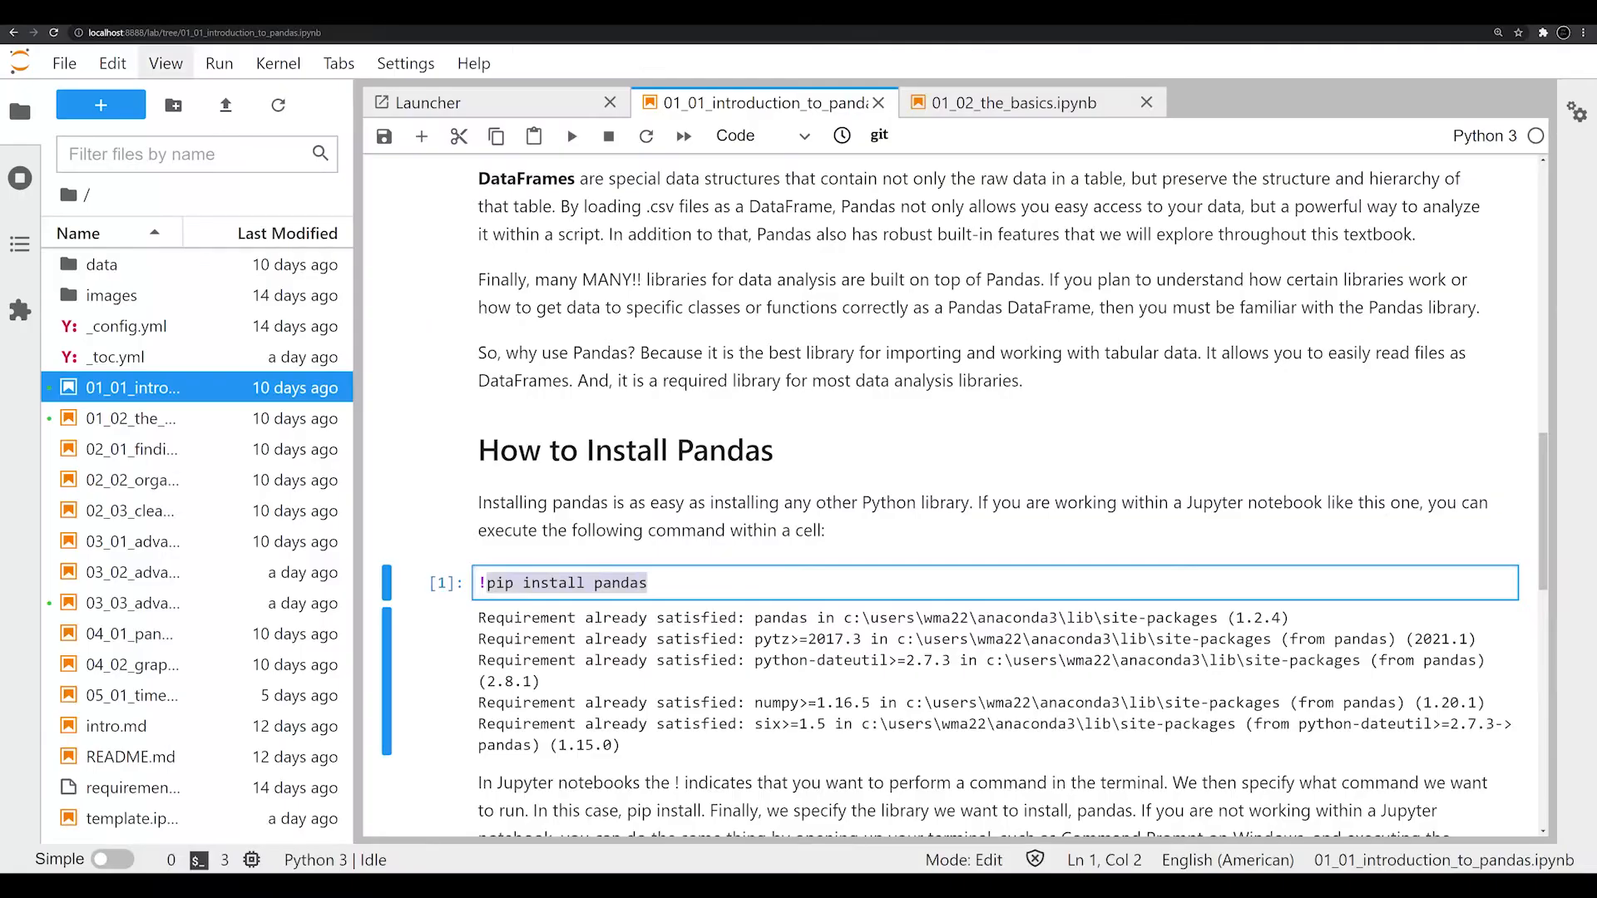
Scroll the notebook down to the 'How to Import Pandas' section.
{"action": "scroll", "scroll_direction": "down", "scroll_amount": 3}
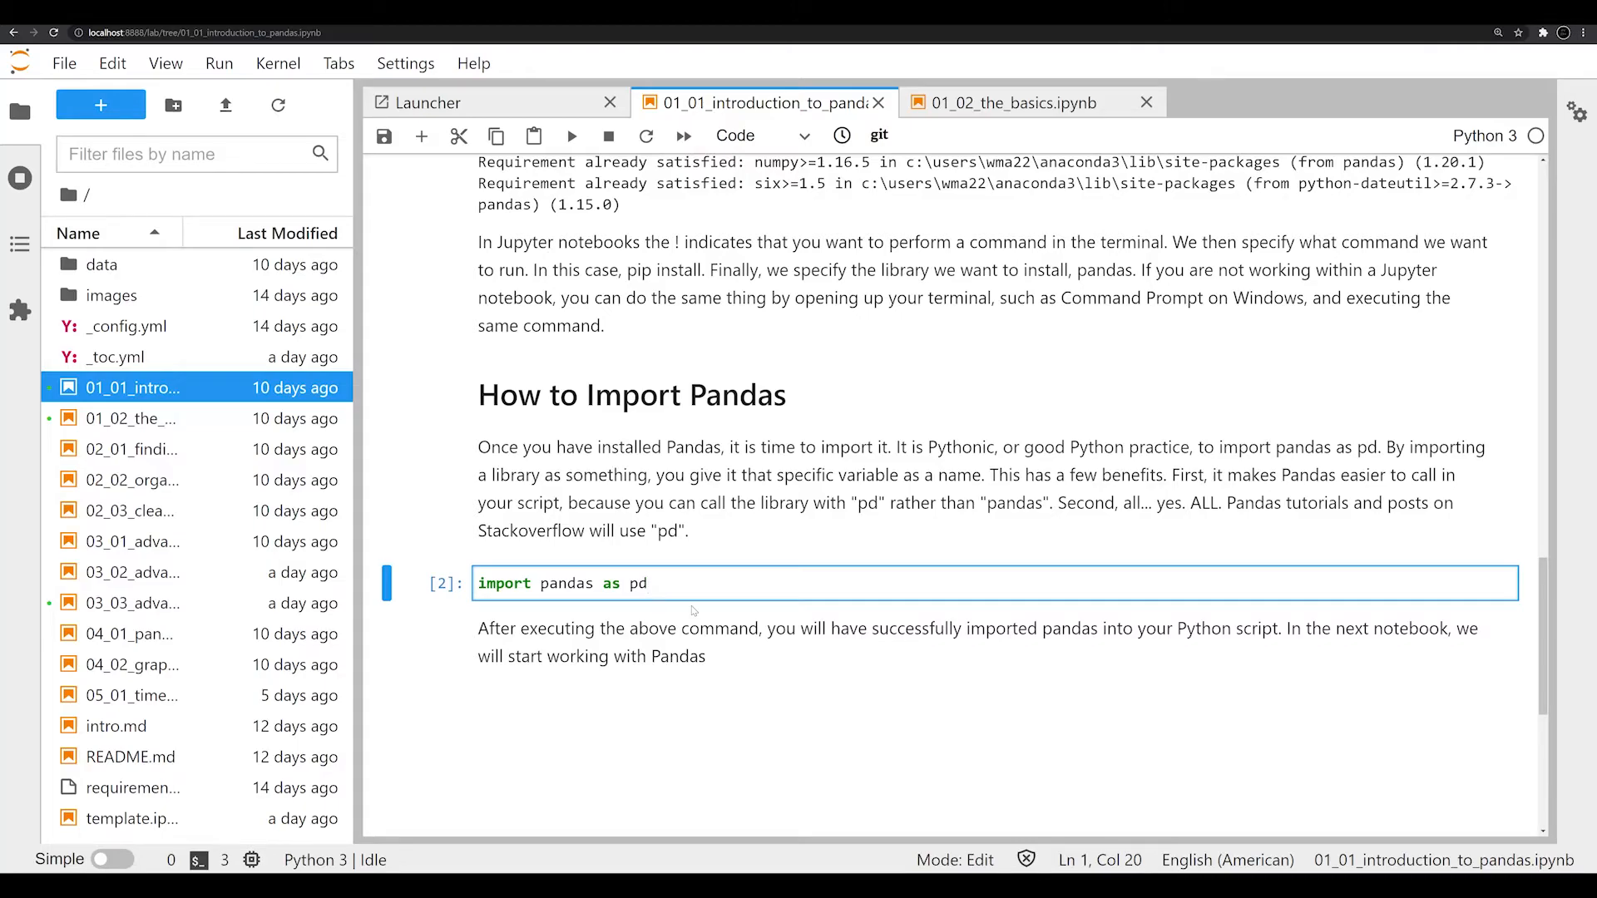
{"action": "mouse_move", "coordinate": [190, 327]}
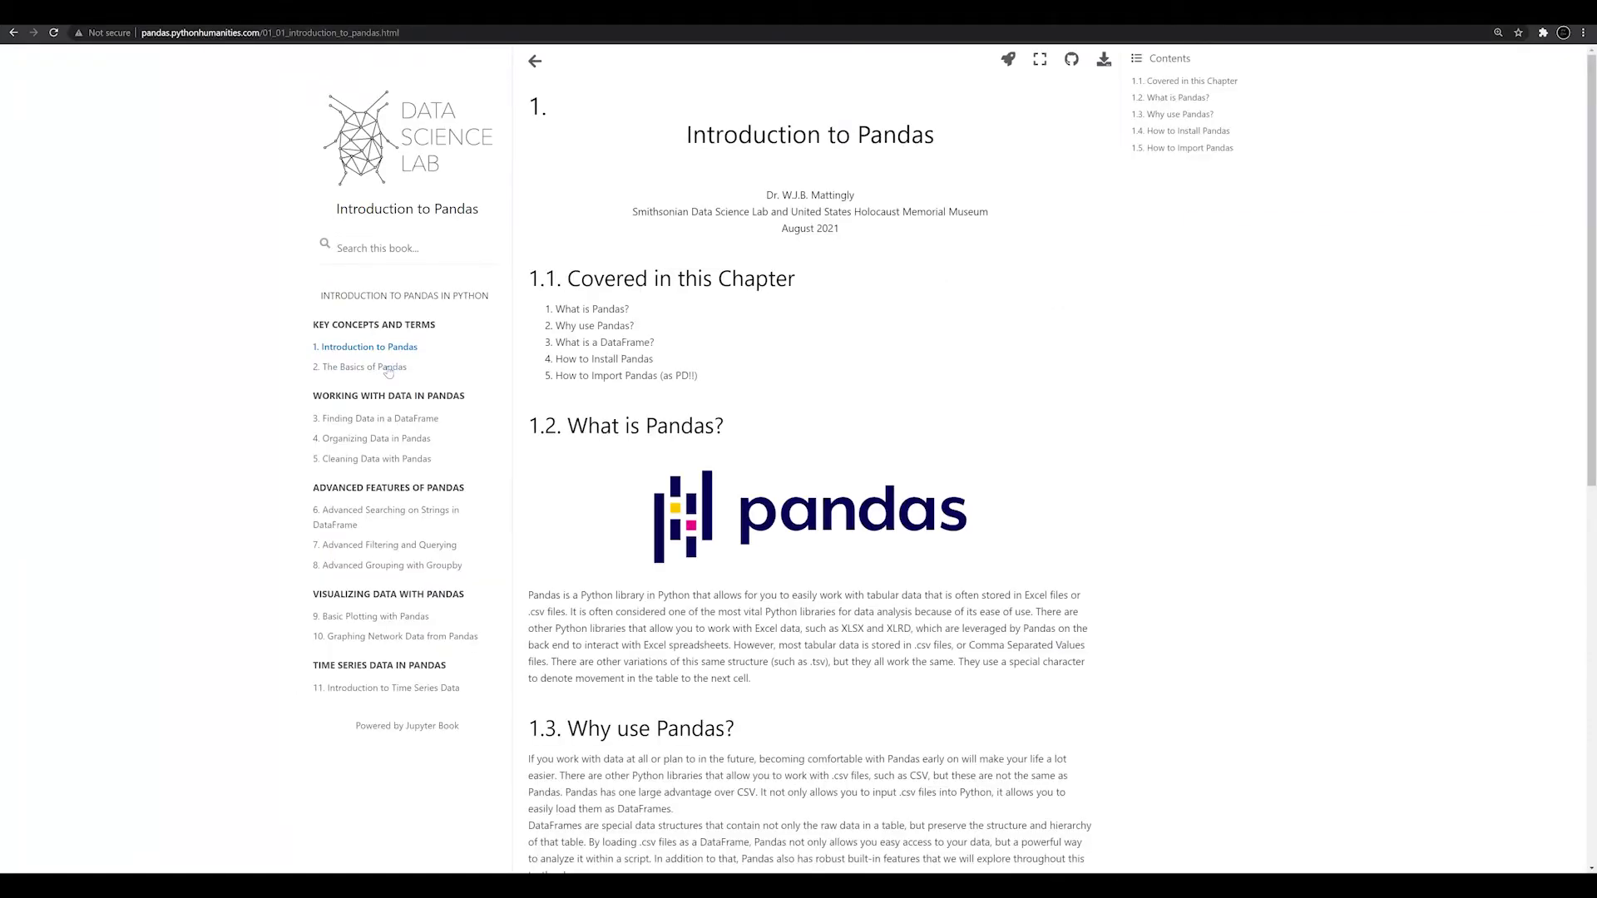
{"action": "mouse_move", "coordinate": [695, 459]}
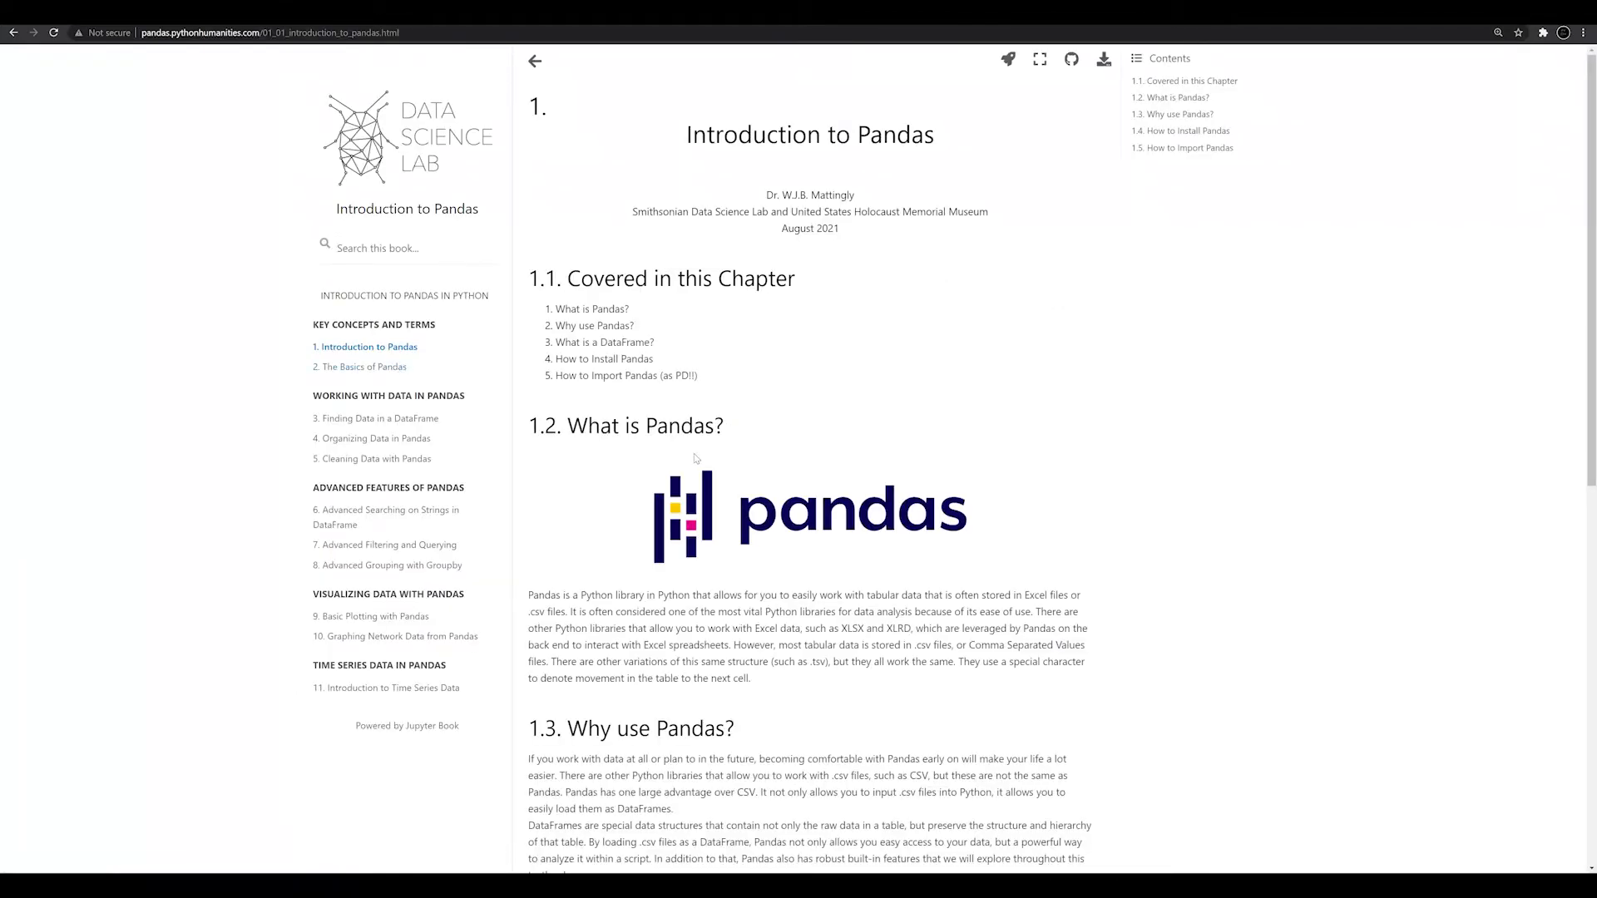
Scroll through the Introduction to Pandas page, then load '2. The Basics of Pandas'.
{"action": "scroll", "scroll_direction": "down", "scroll_amount": 3}
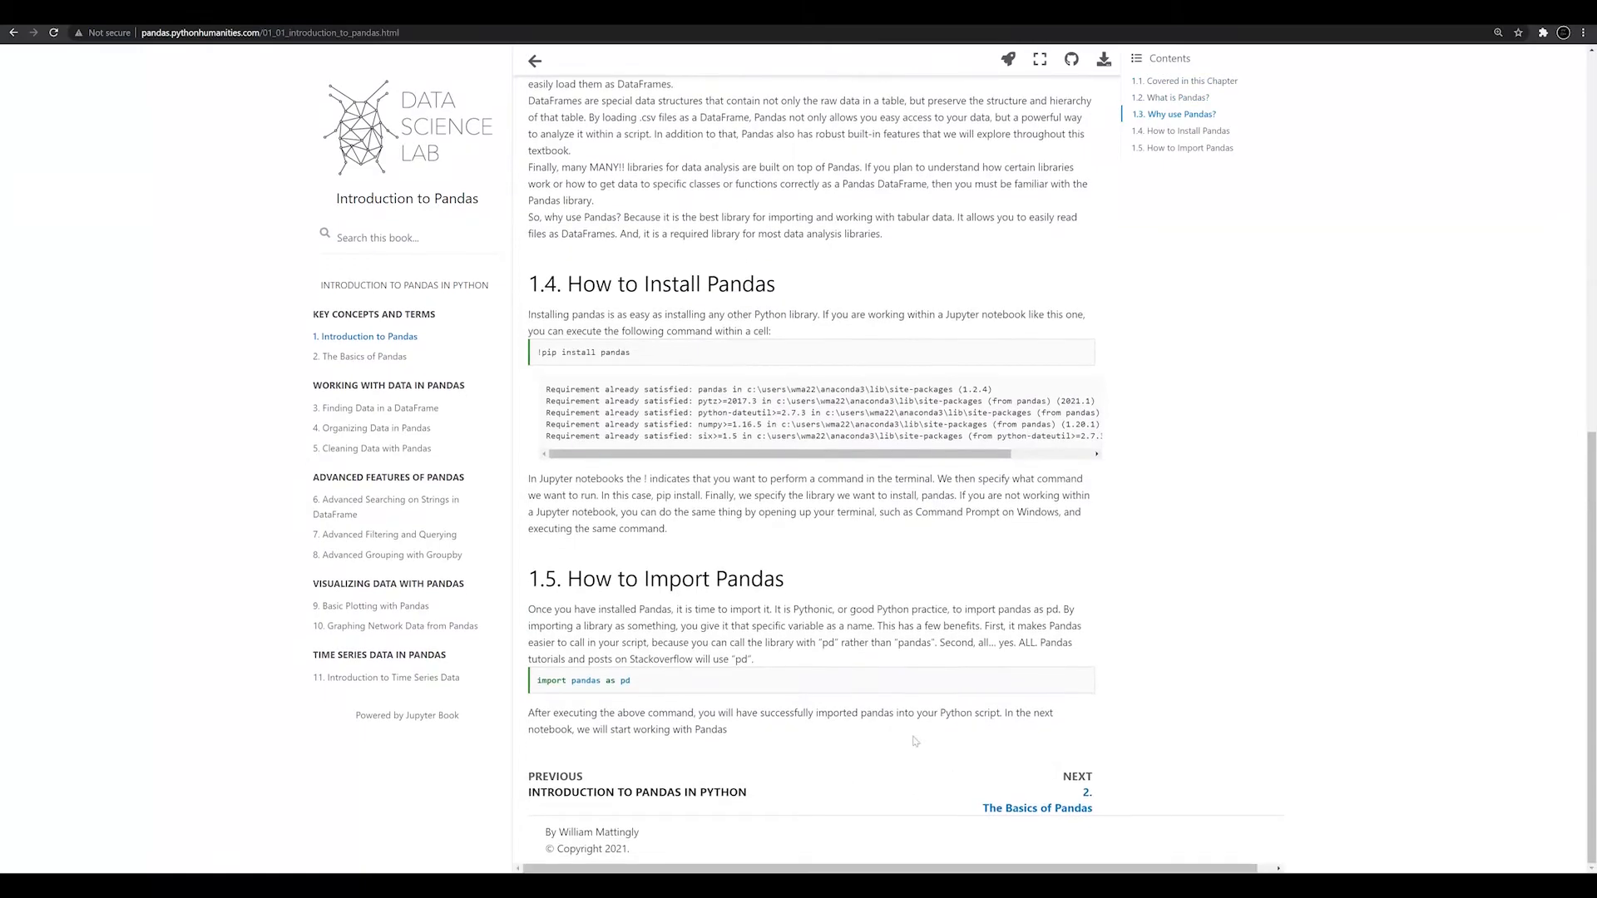
{"action": "mouse_move", "coordinate": [656, 695]}
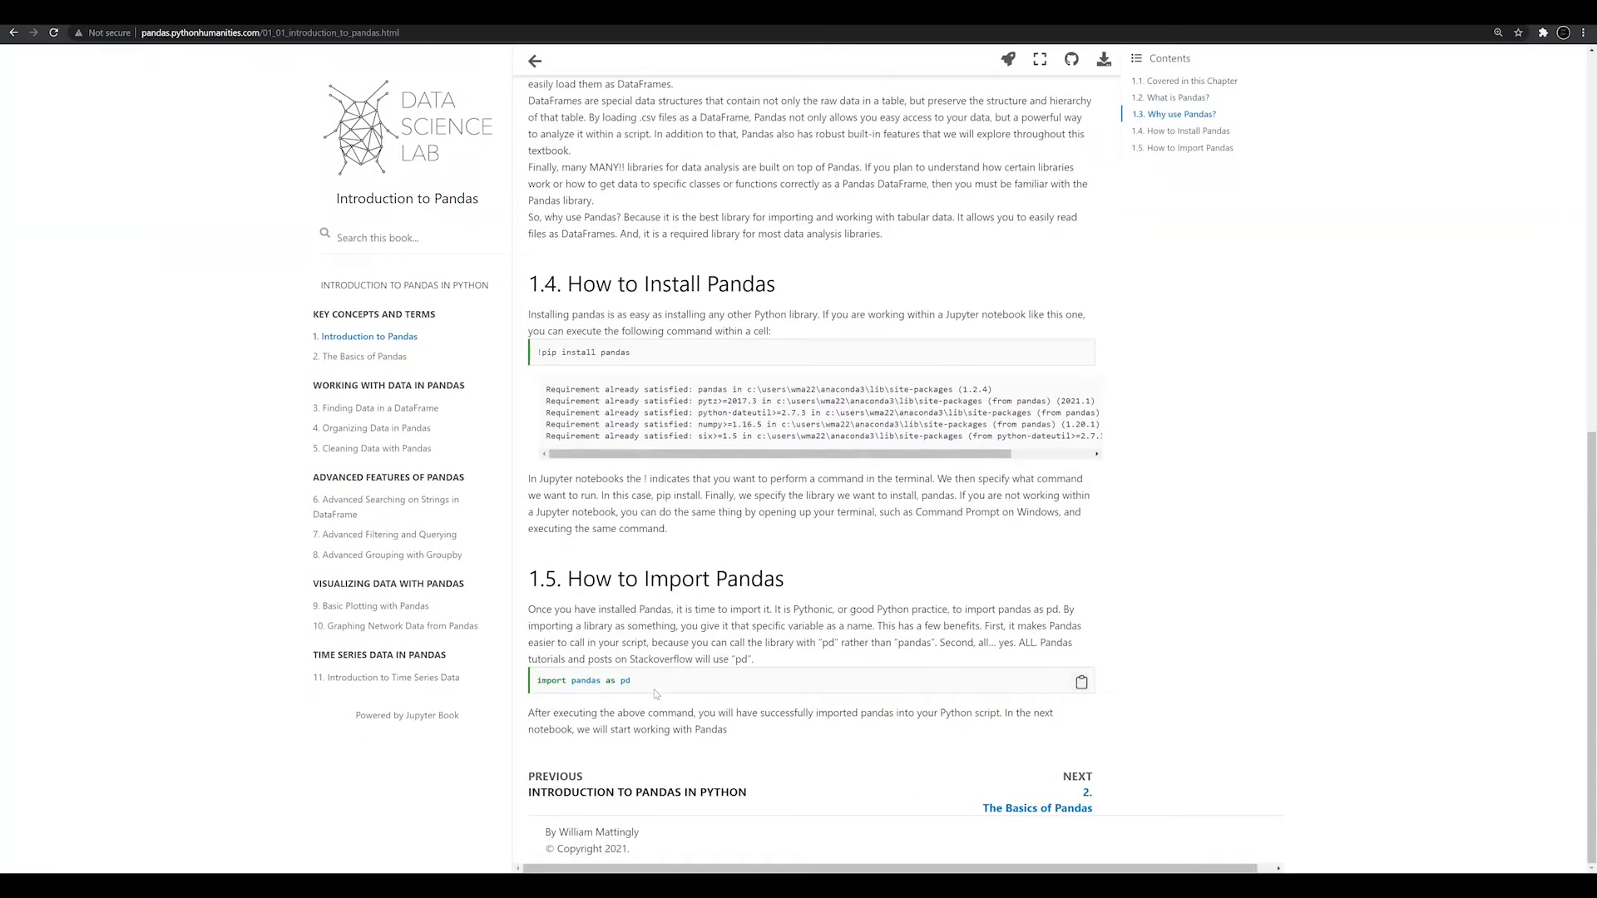
{"action": "mouse_move", "coordinate": [704, 548]}
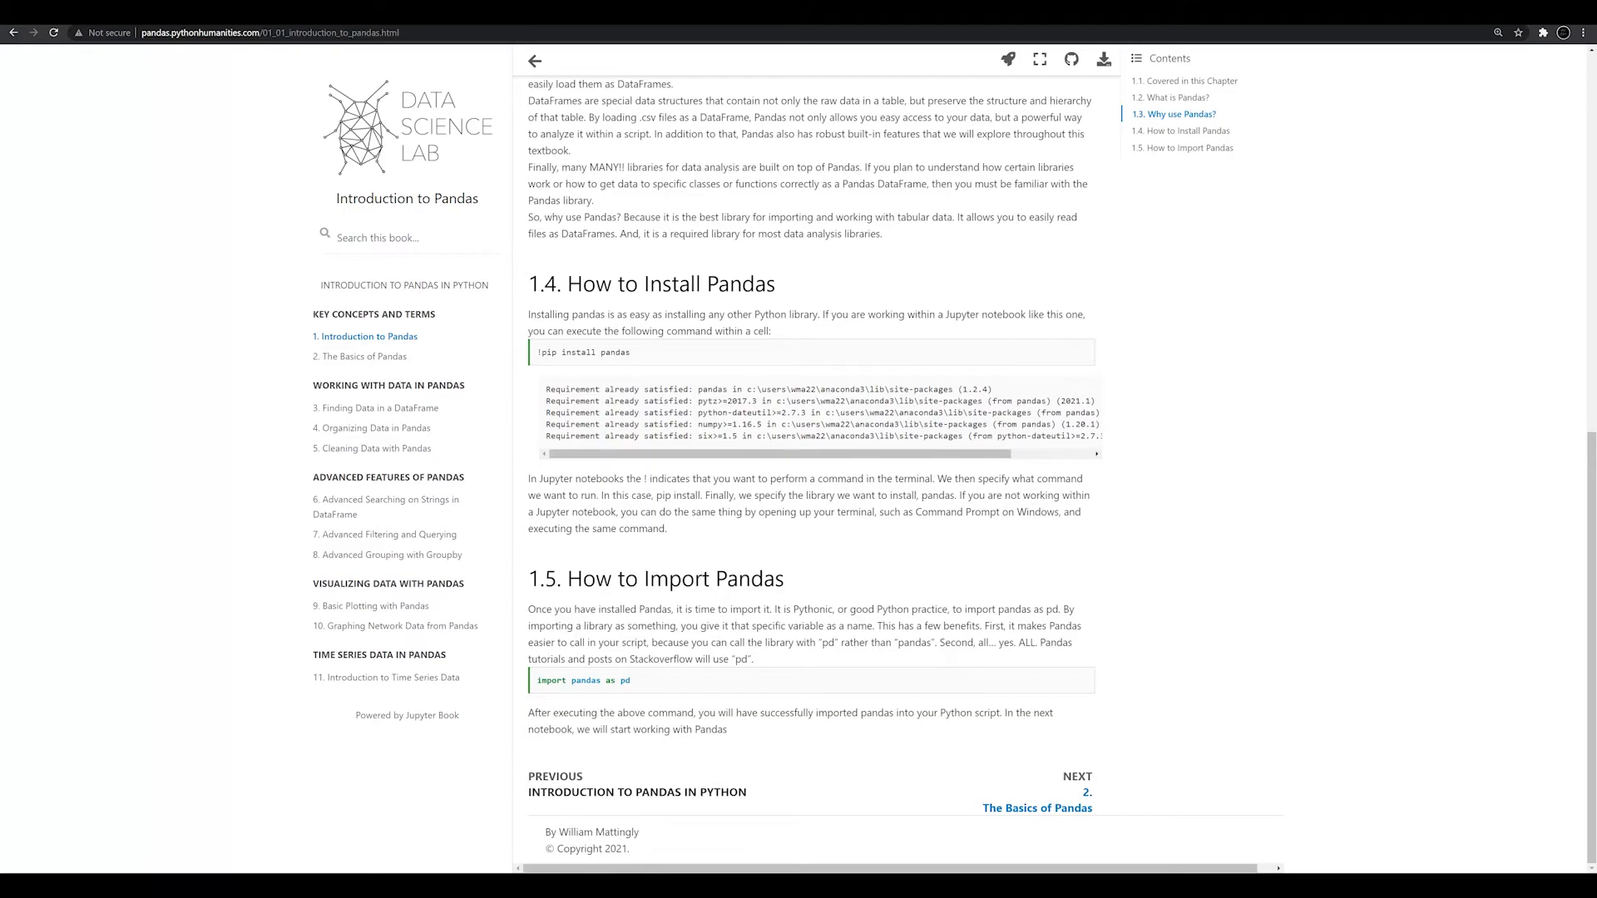
{"action": "left_click", "coordinate": [363, 355]}
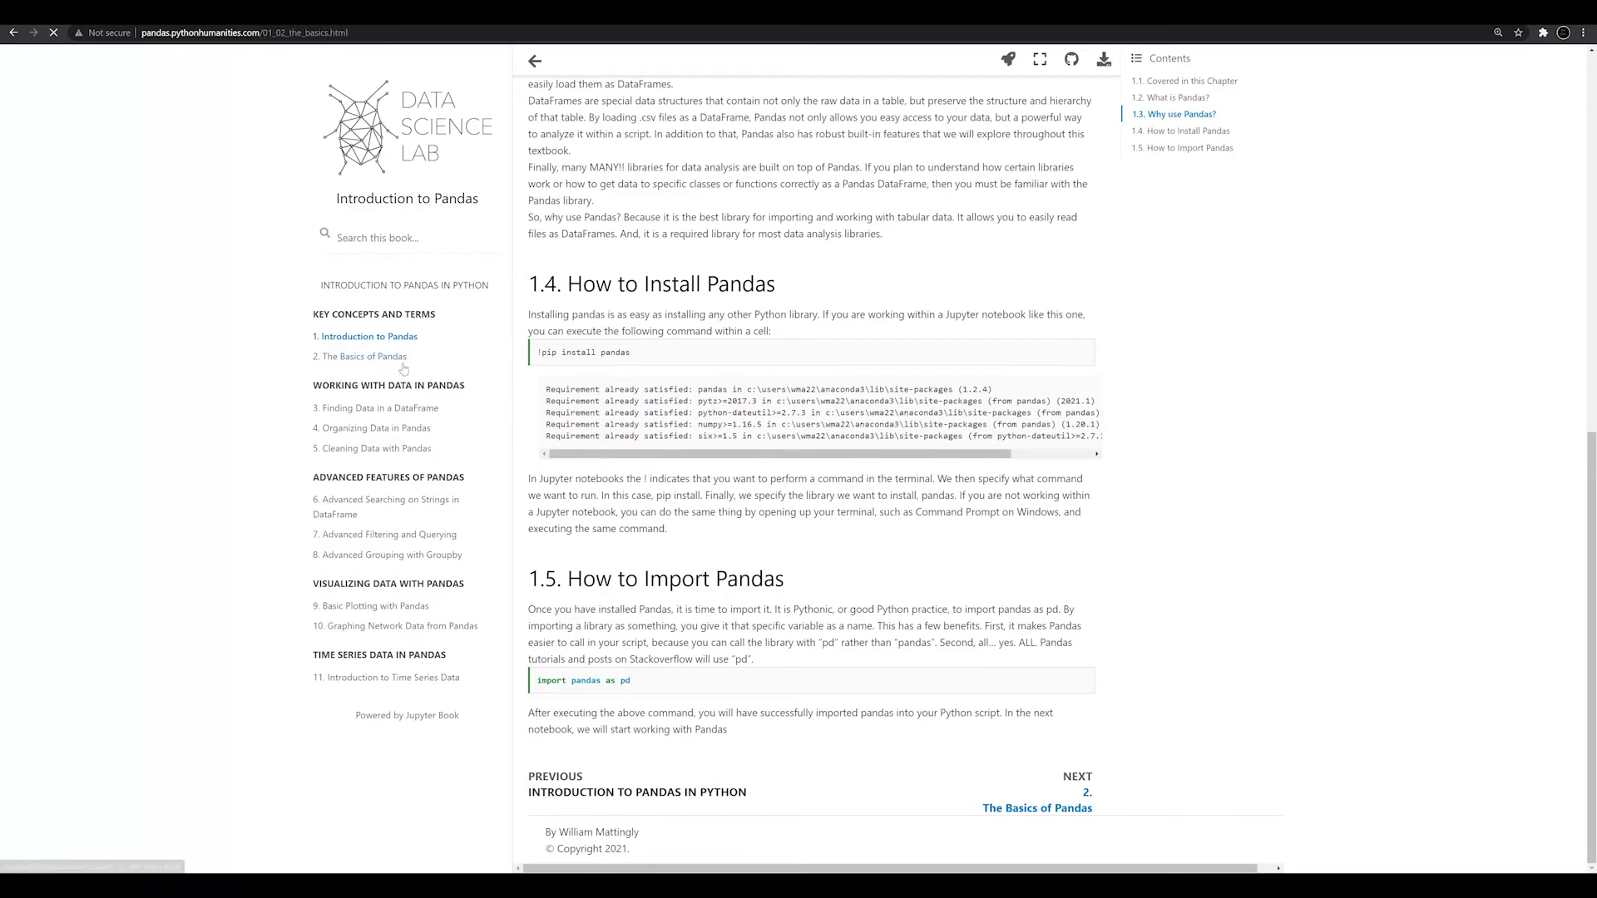
Highlight the 'Covered in this Chapter' list on The Basics of Pandas page.
{"action": "left_click", "coordinate": [1035, 808]}
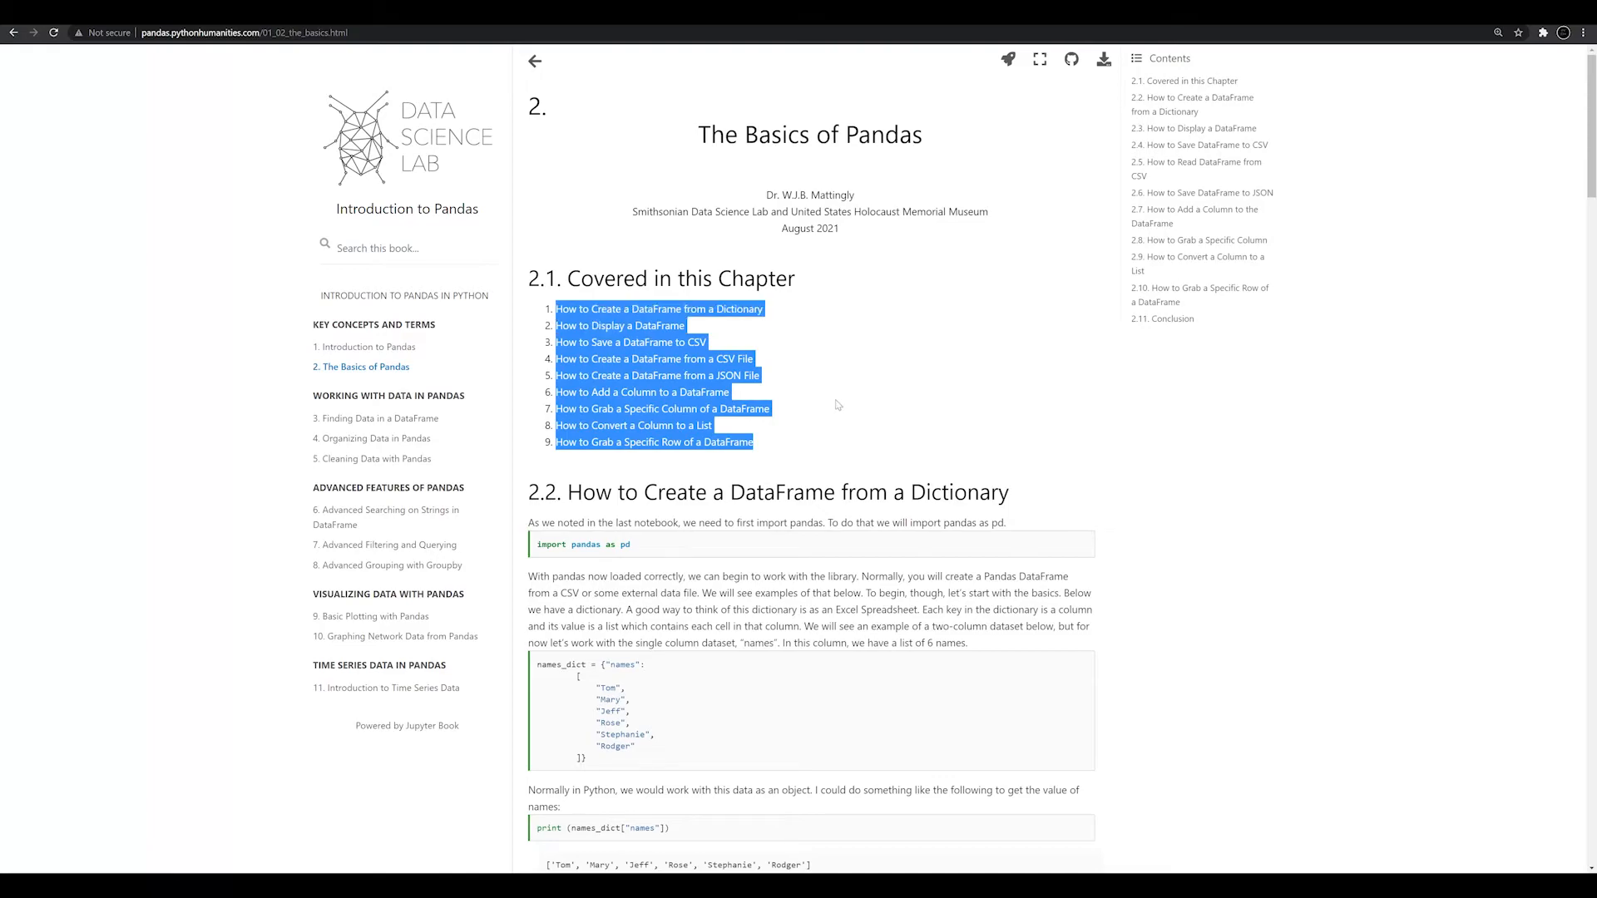
{"action": "mouse_move", "coordinate": [843, 409]}
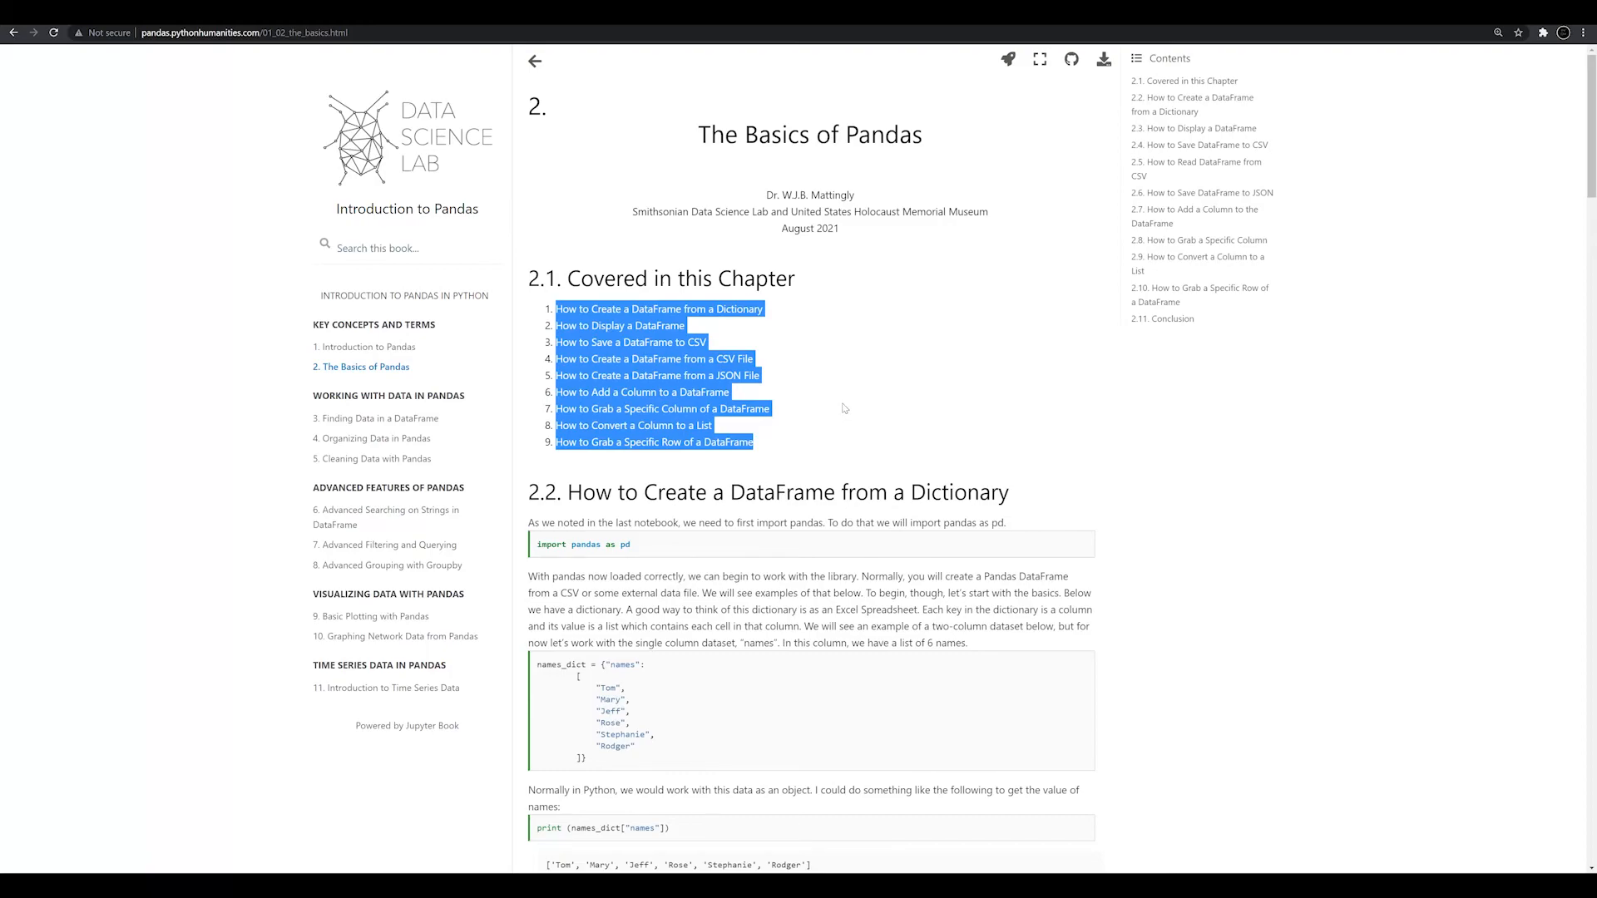
{"action": "mouse_move", "coordinate": [843, 350]}
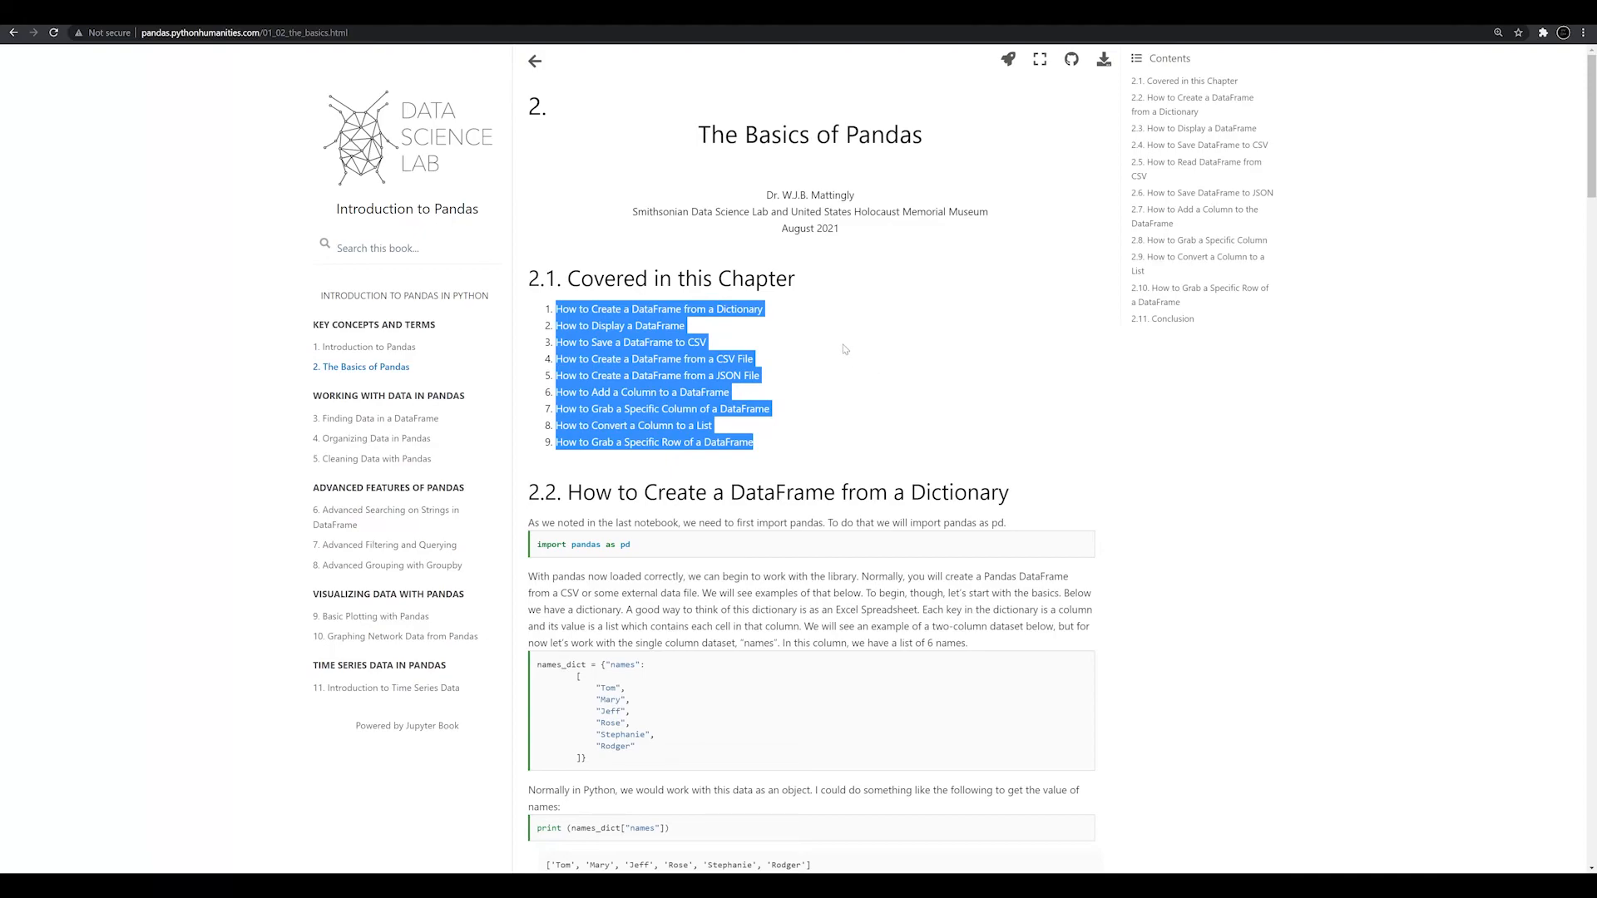